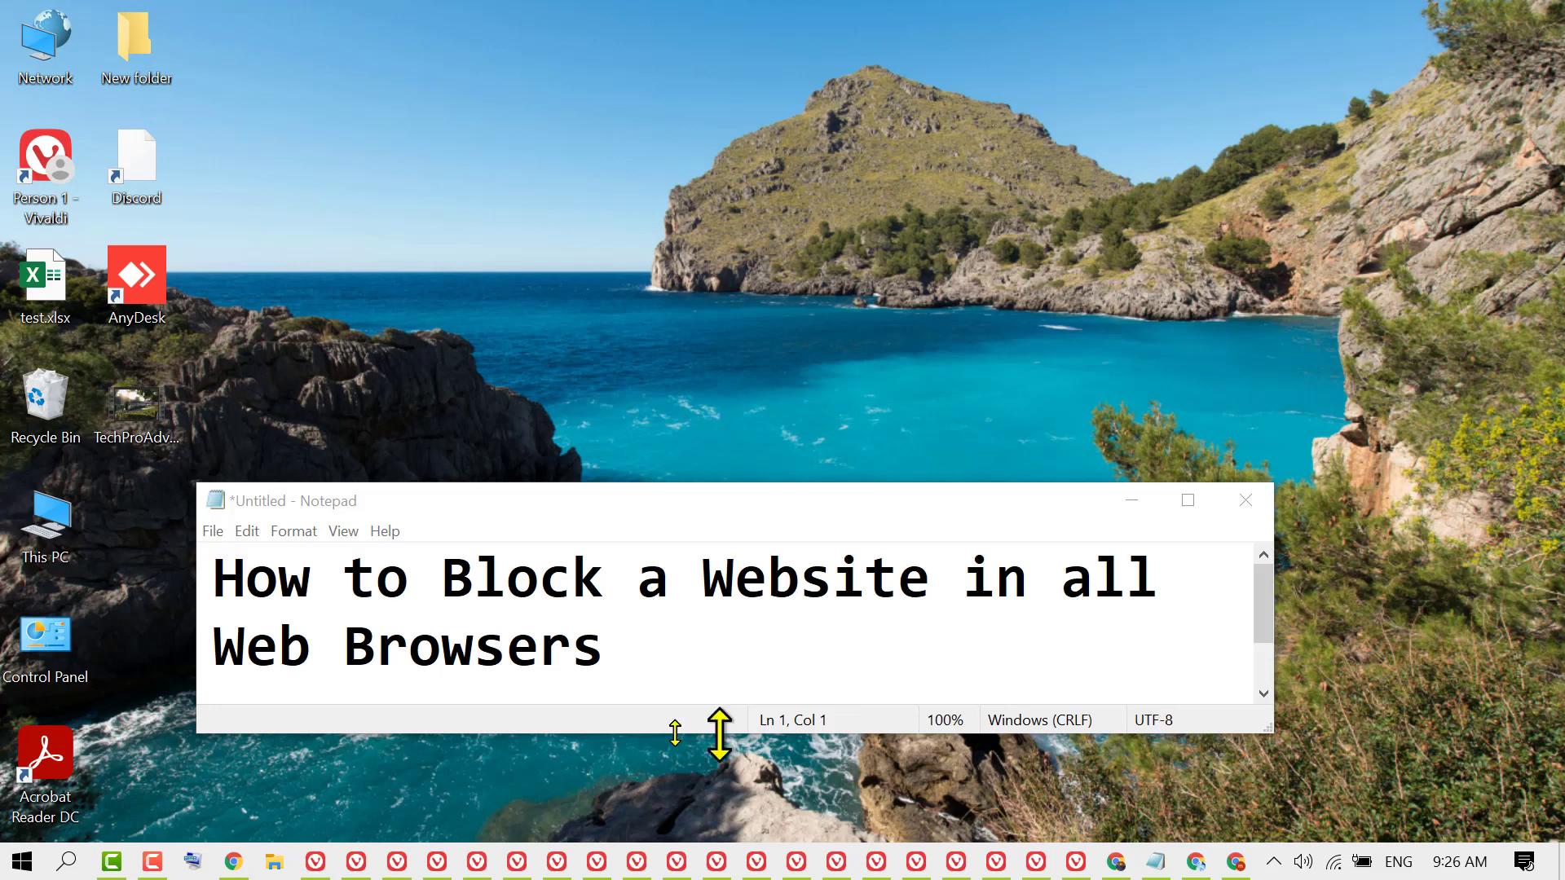
pyautogui.moveTo(773, 591)
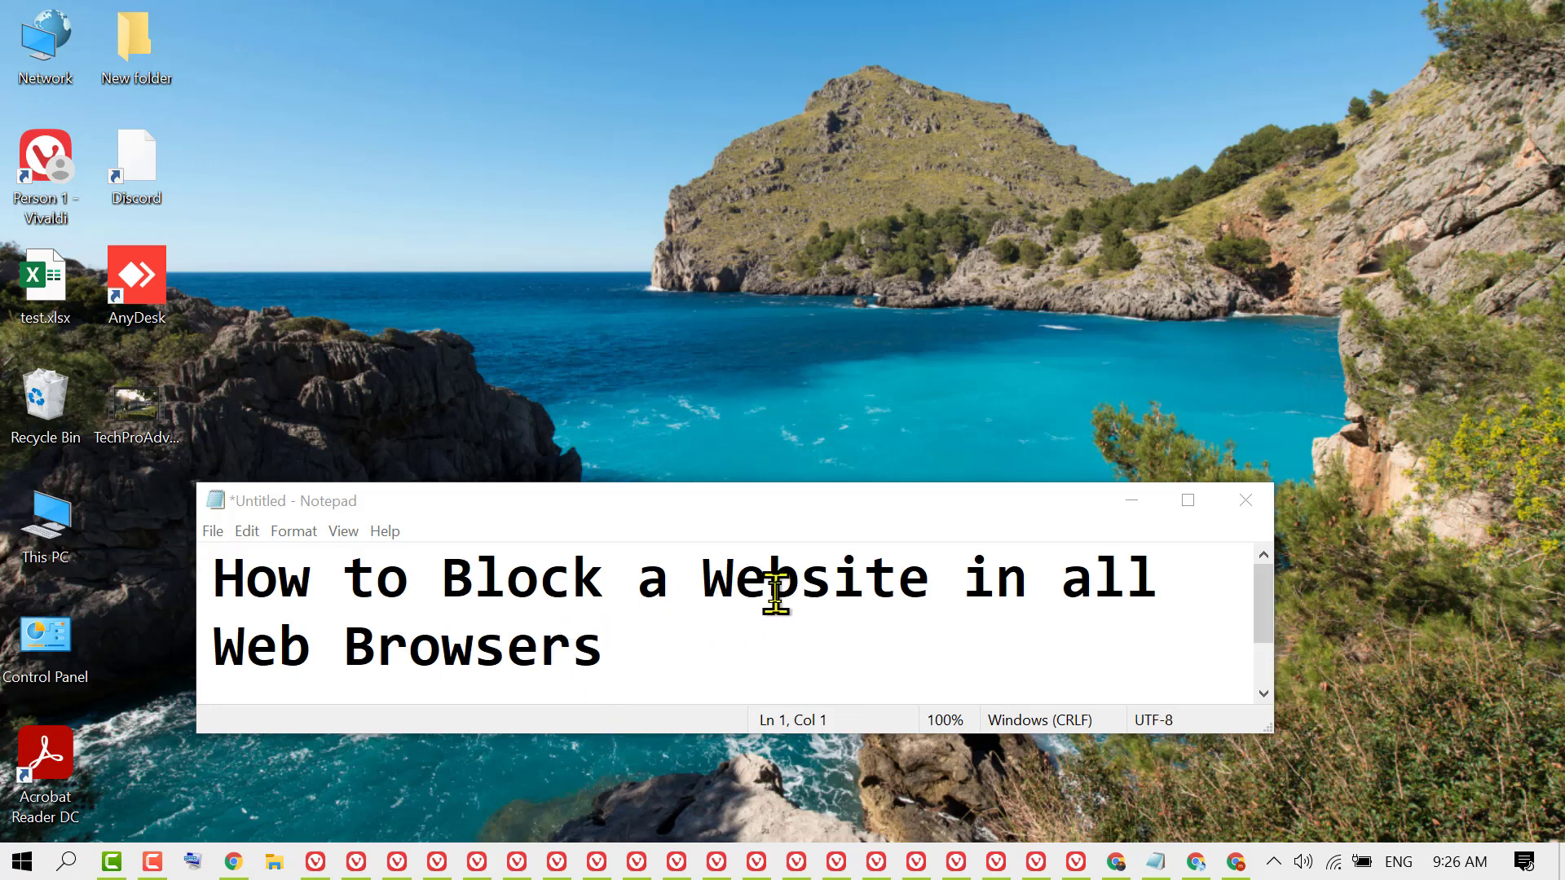
pyautogui.moveTo(973, 479)
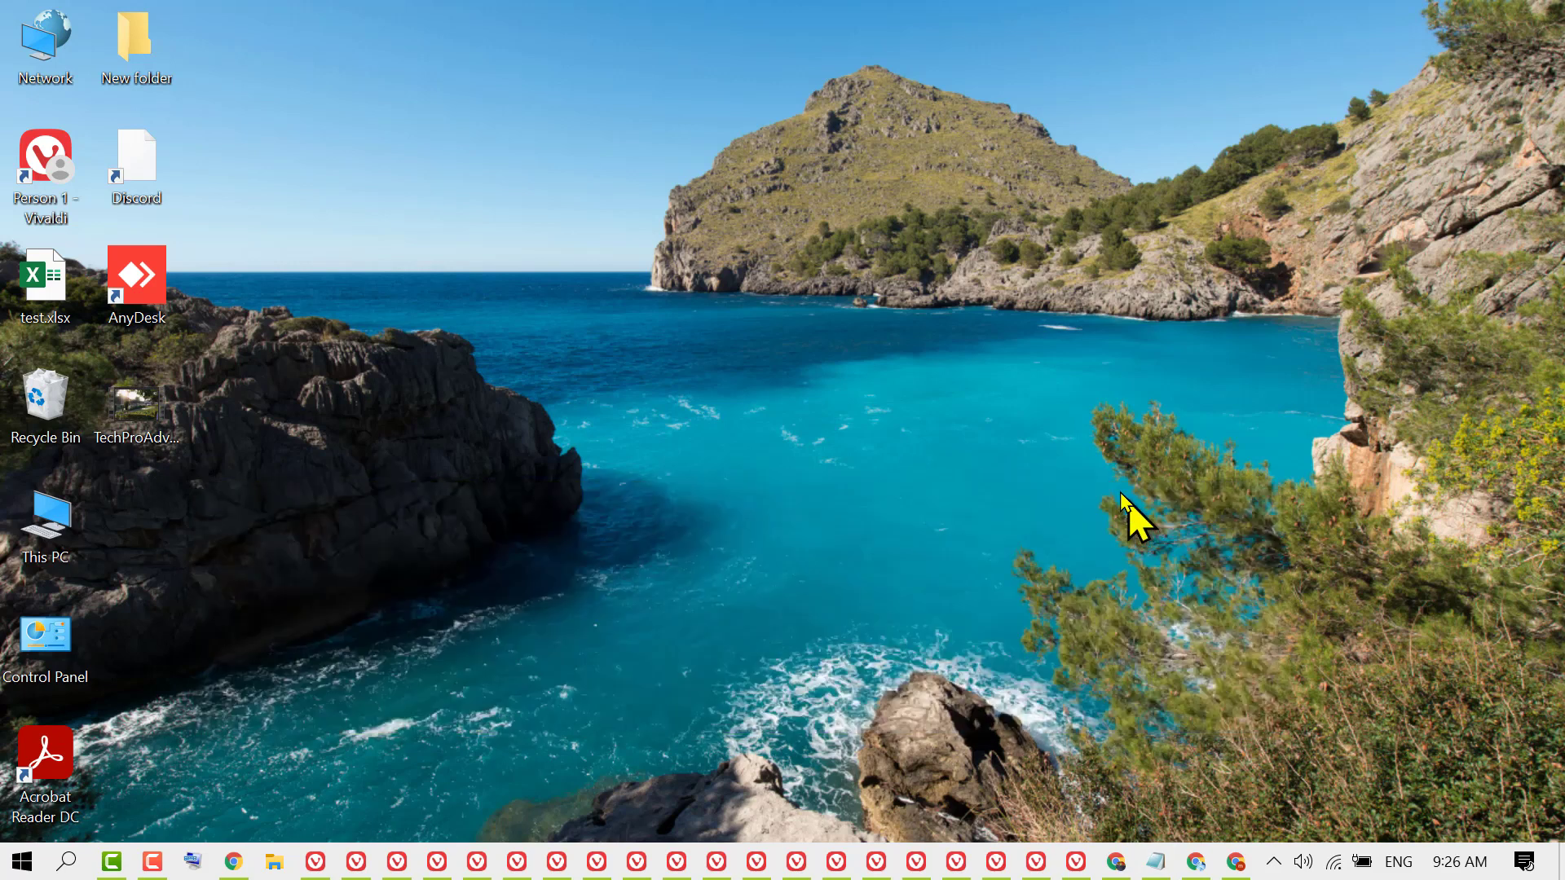
# Find Notepad in Start search and run it as administrator, confirming the UAC prompt.
pyautogui.click(68, 861)
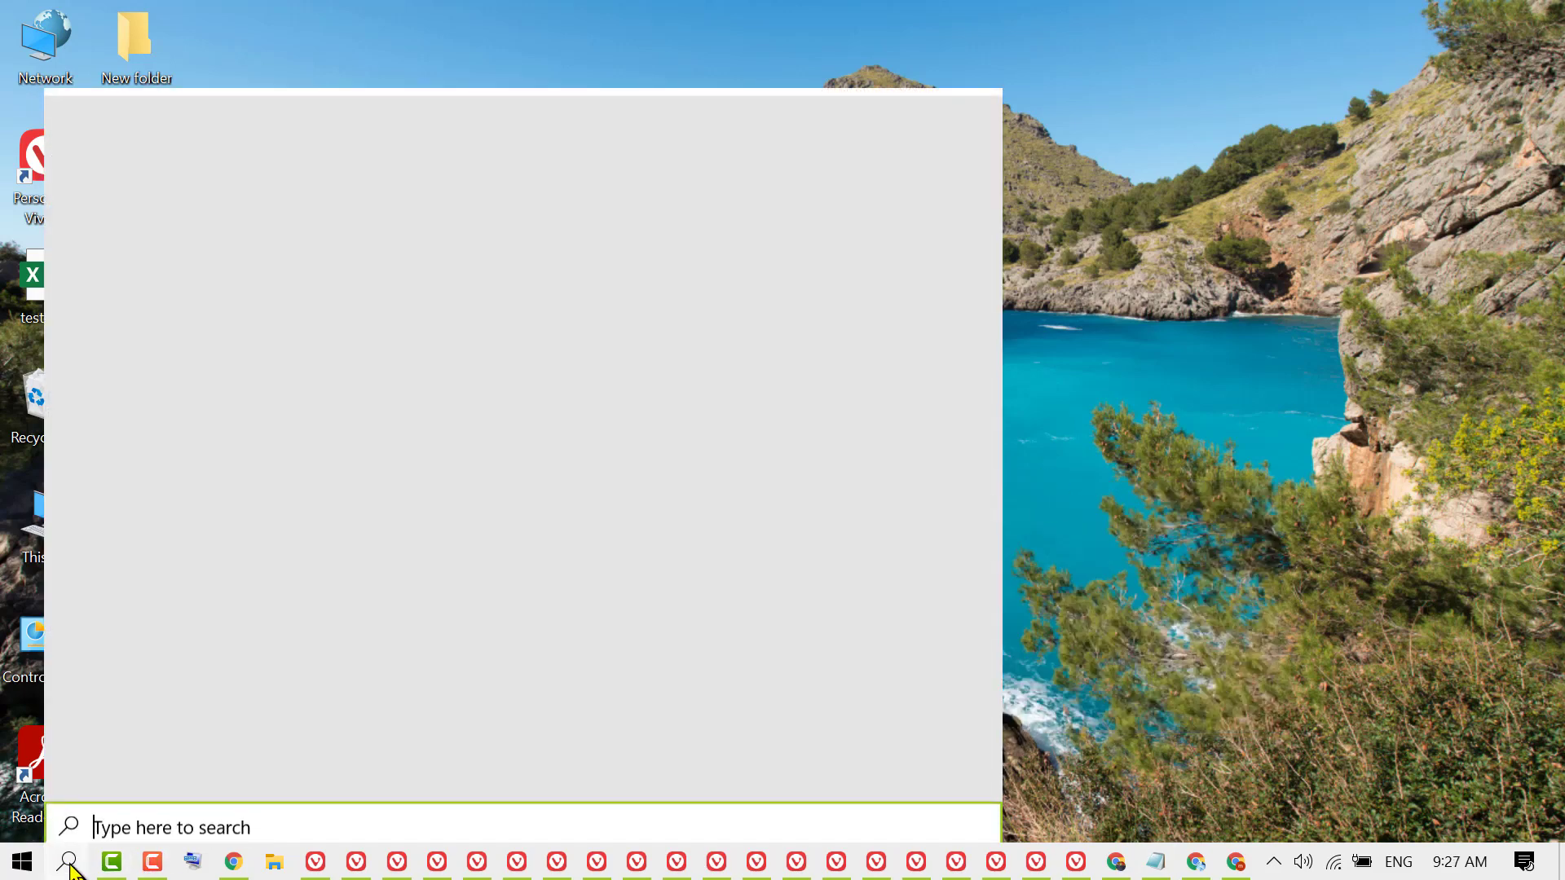
pyautogui.write('notepad')
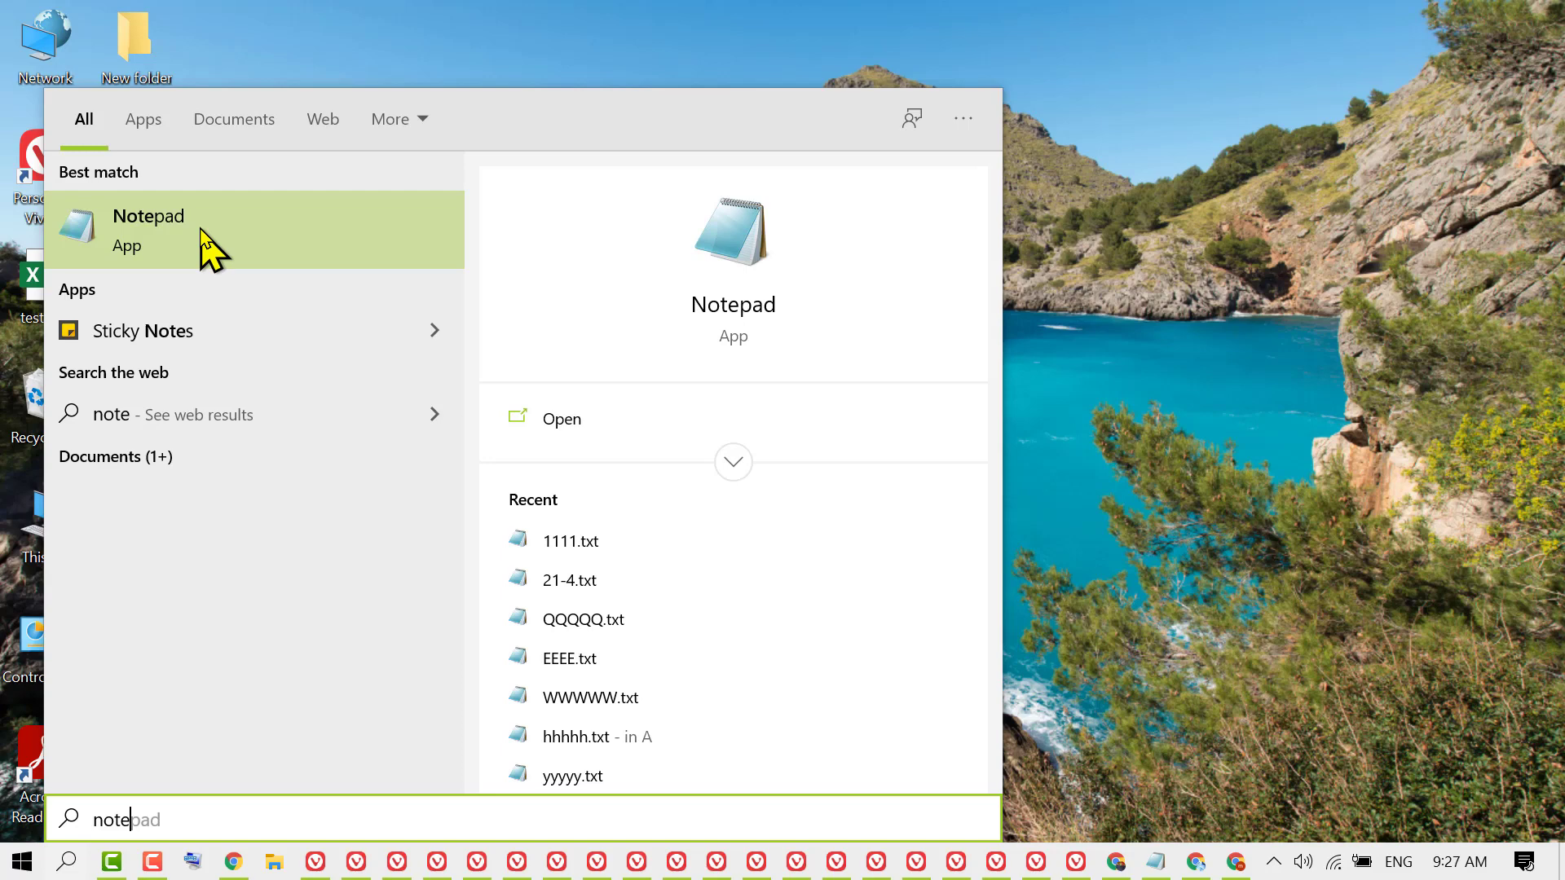
pyautogui.rightClick(200, 230)
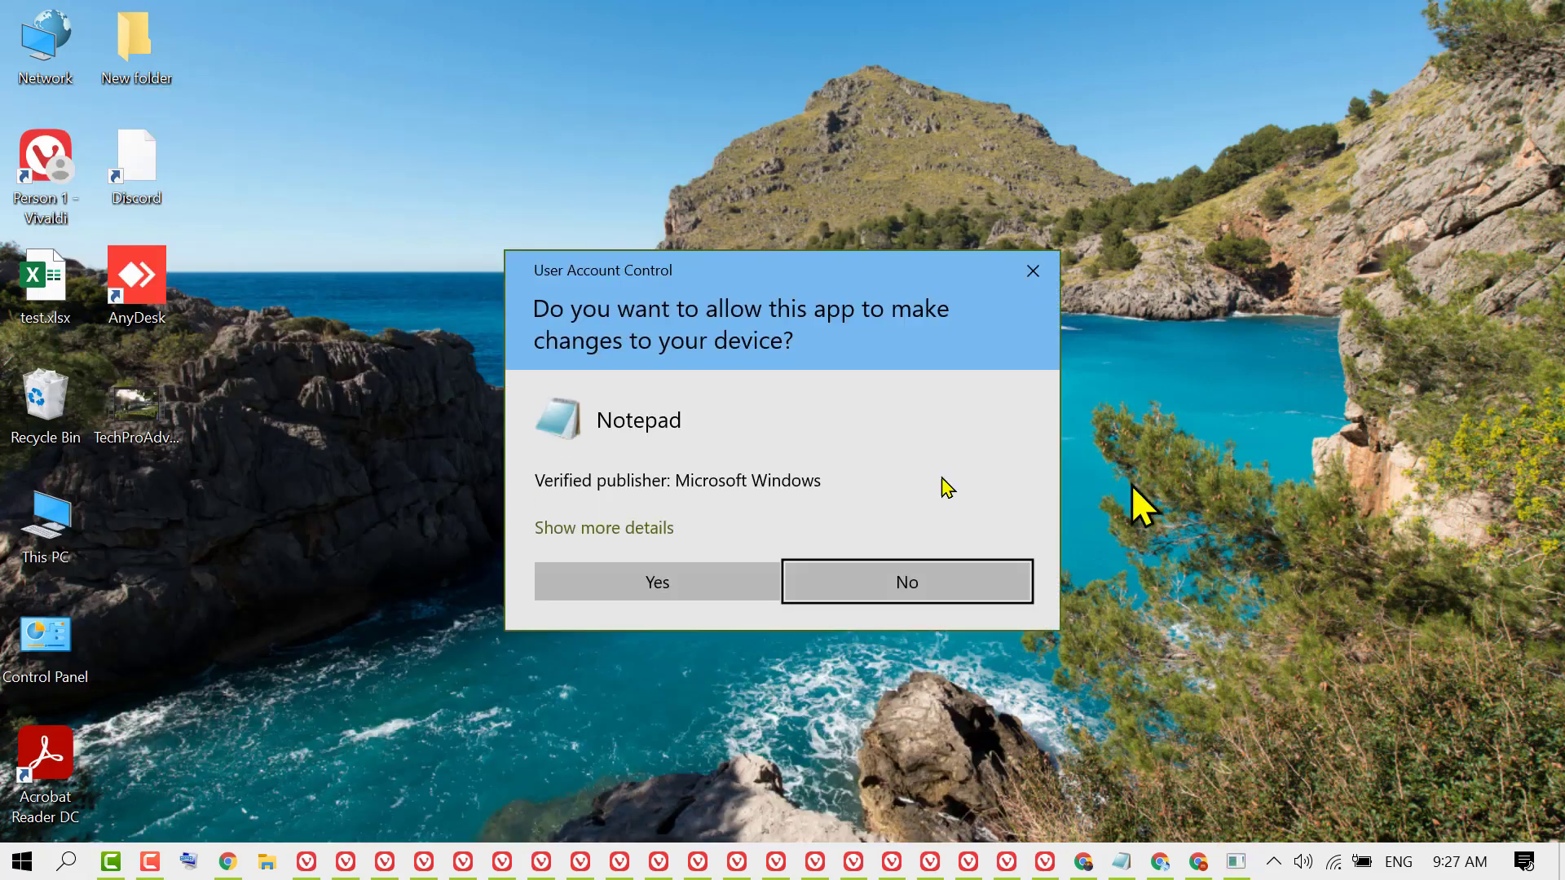
pyautogui.moveTo(638, 609)
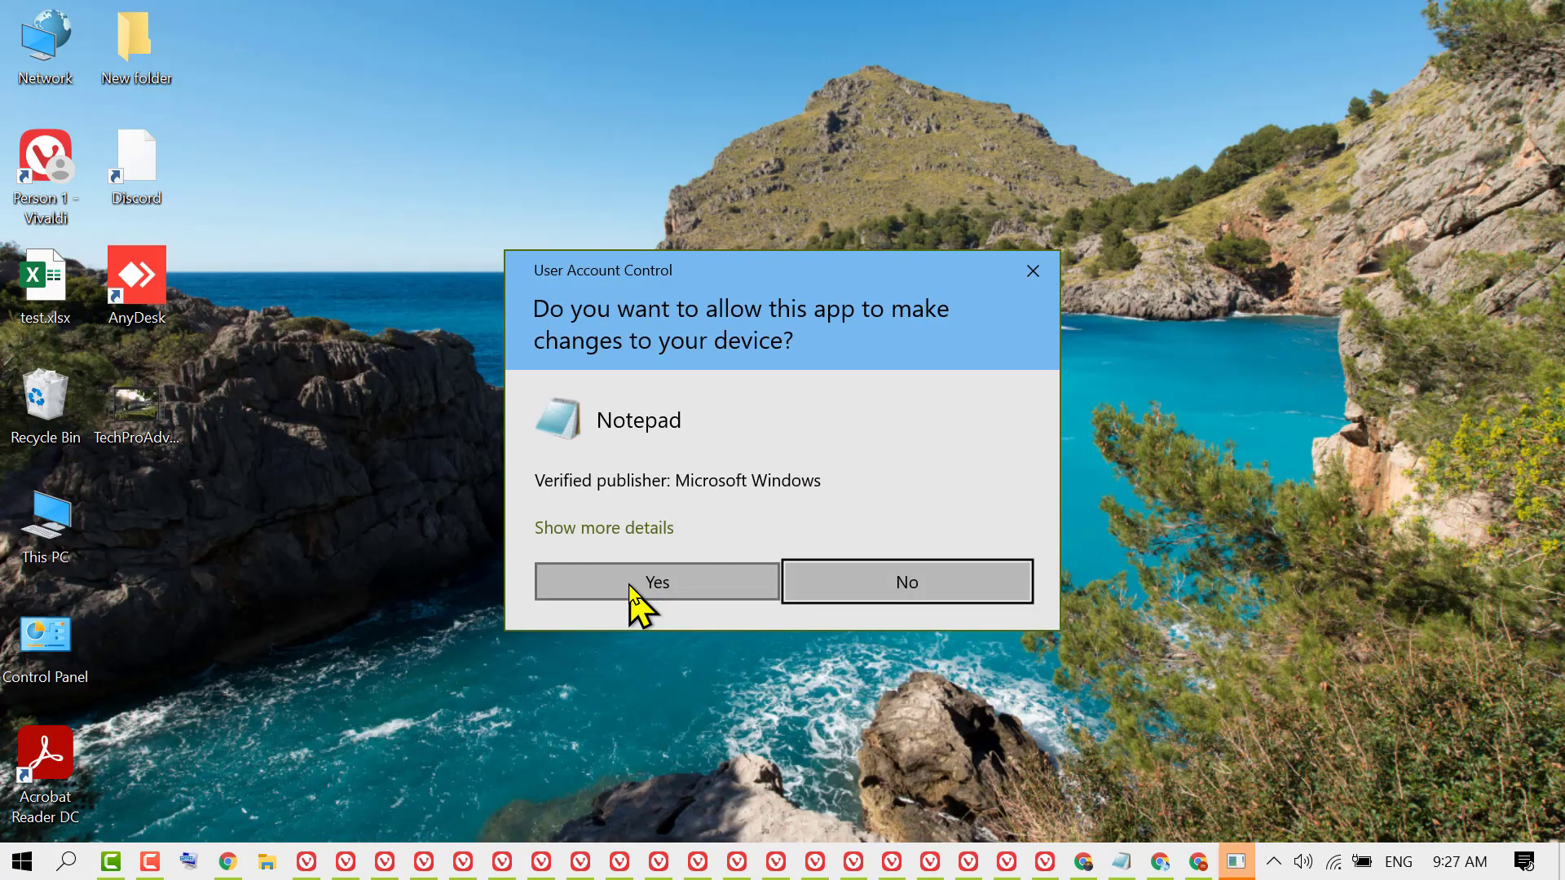
pyautogui.click(655, 582)
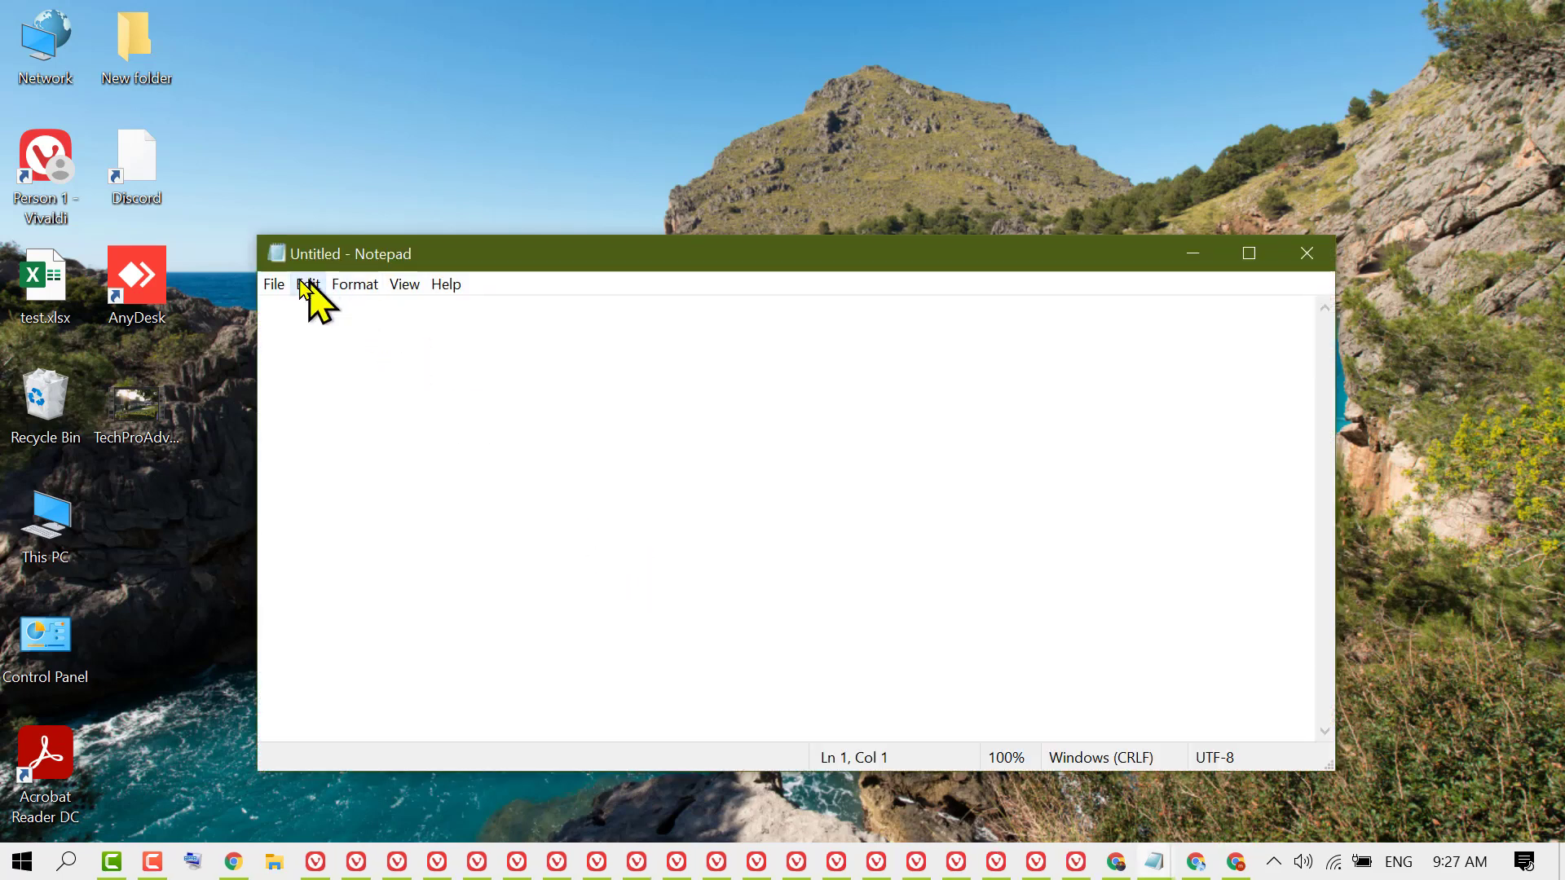
# Browse the Open dialog from Local Disk (C:) to Windows\System32\drivers\etc.
pyautogui.click(274, 285)
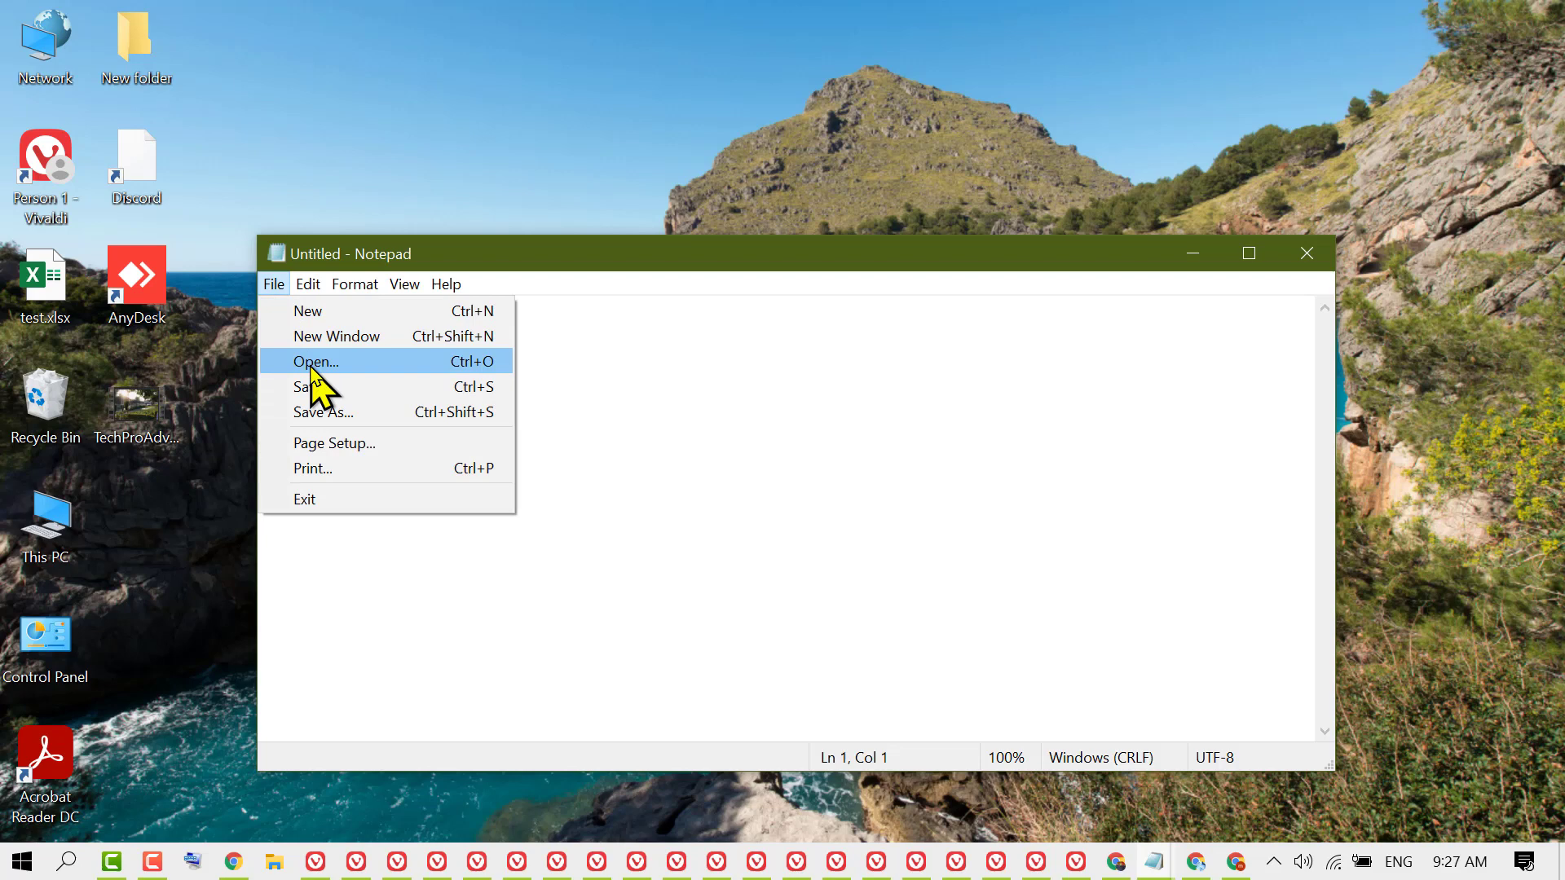
pyautogui.click(315, 361)
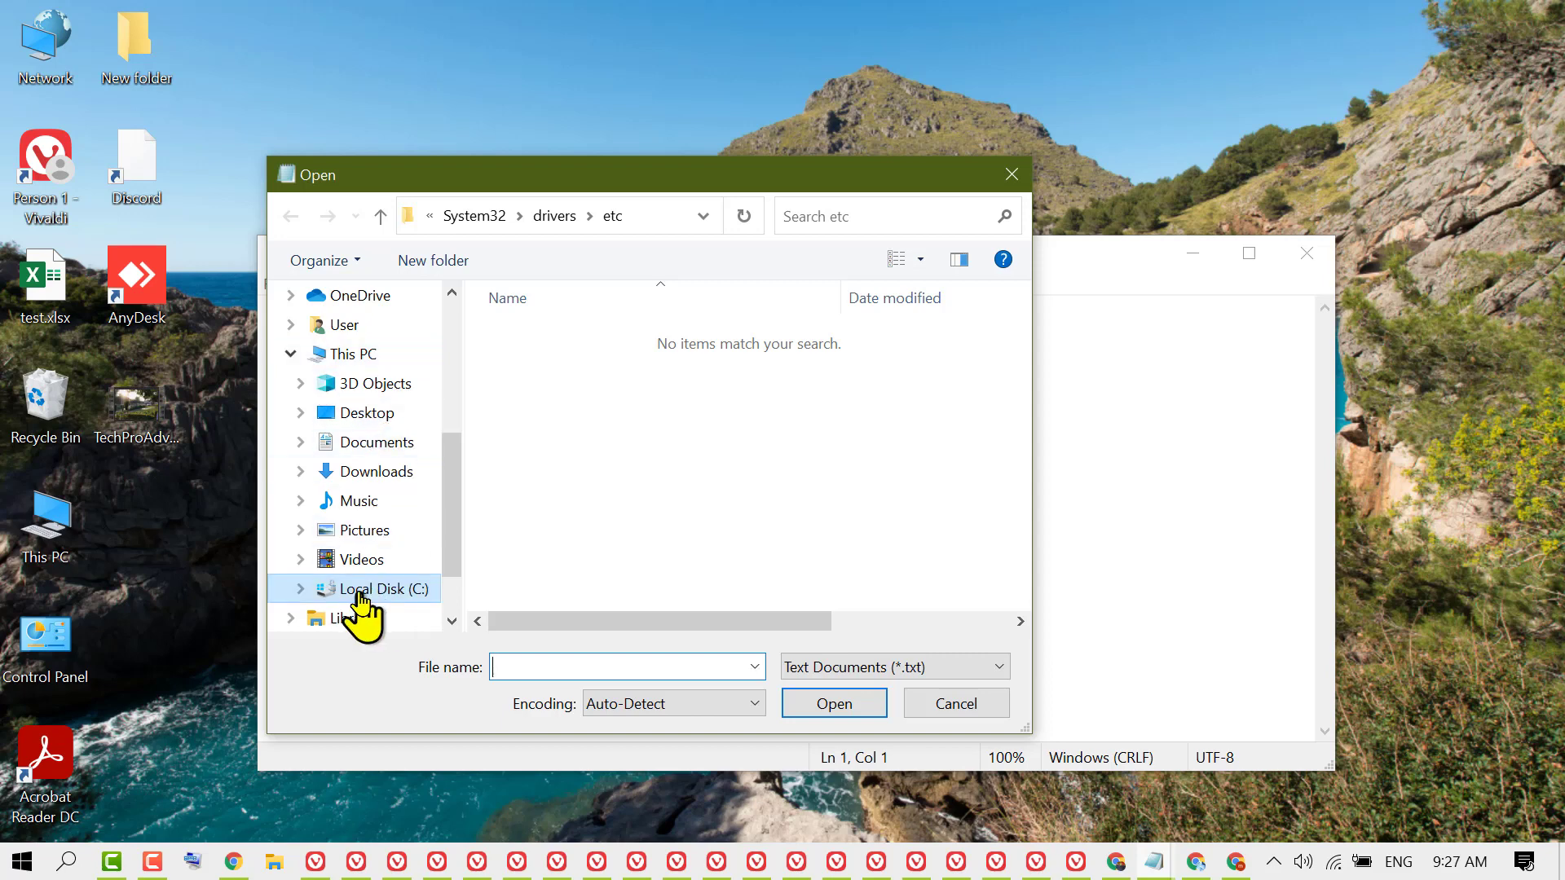
pyautogui.click(359, 588)
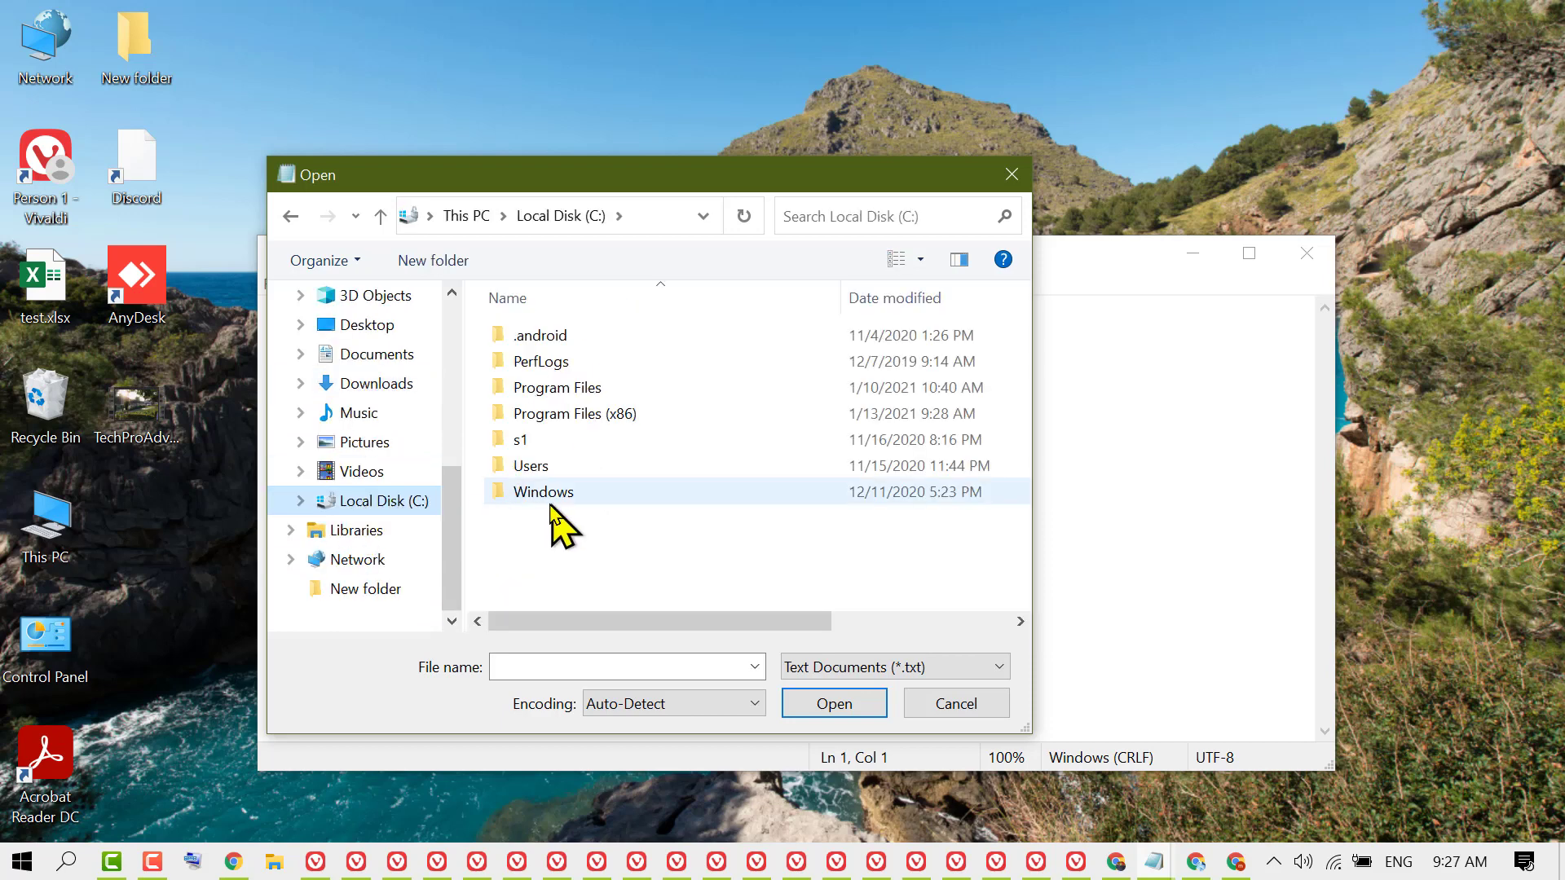
pyautogui.click(544, 491)
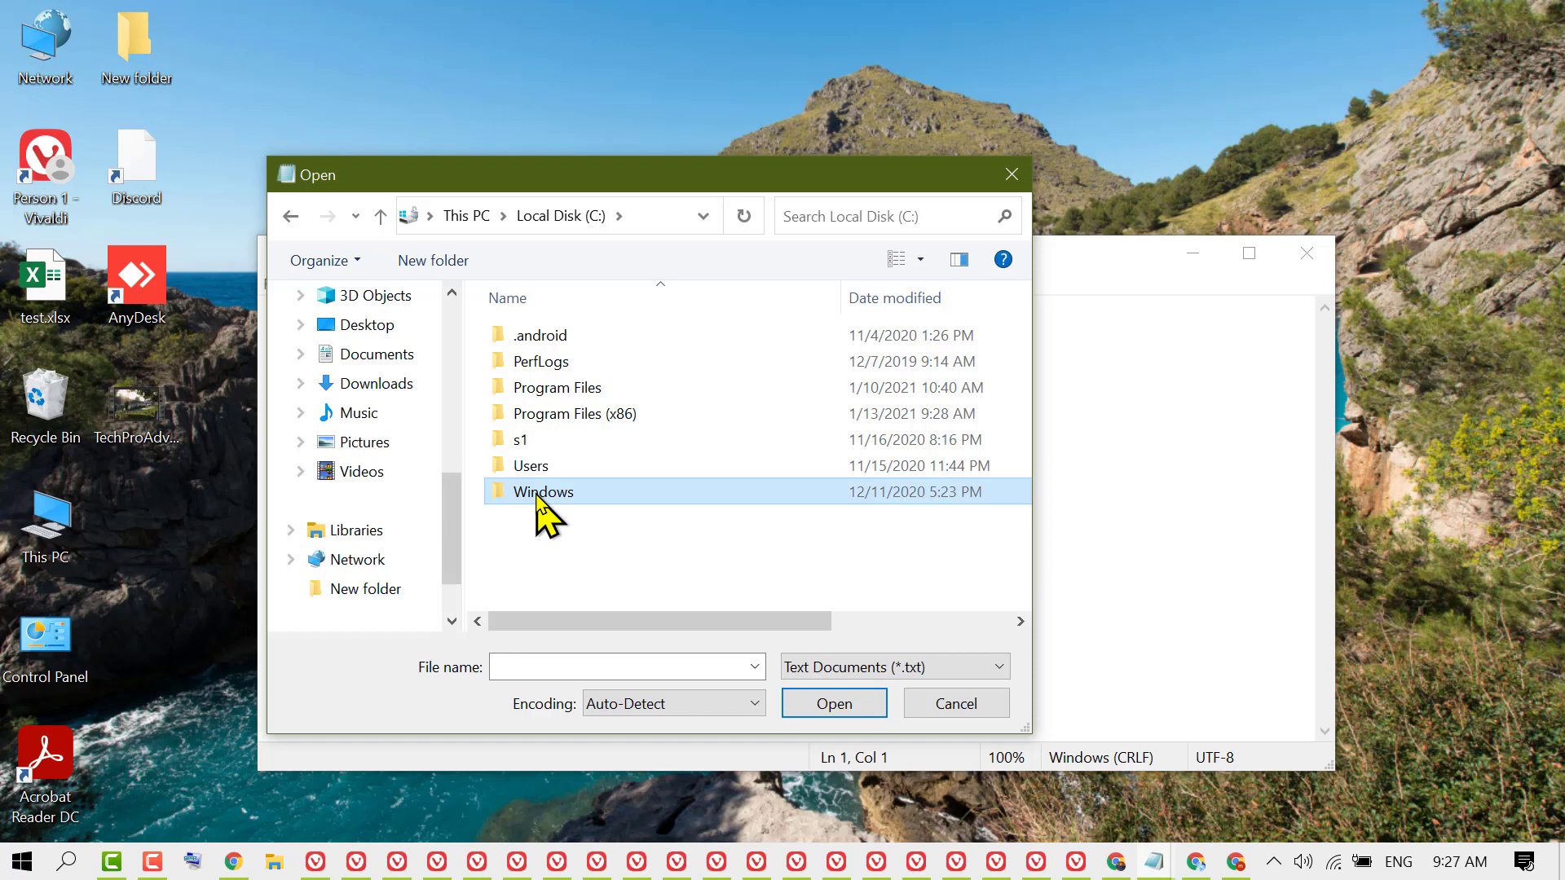
pyautogui.doubleClick(542, 490)
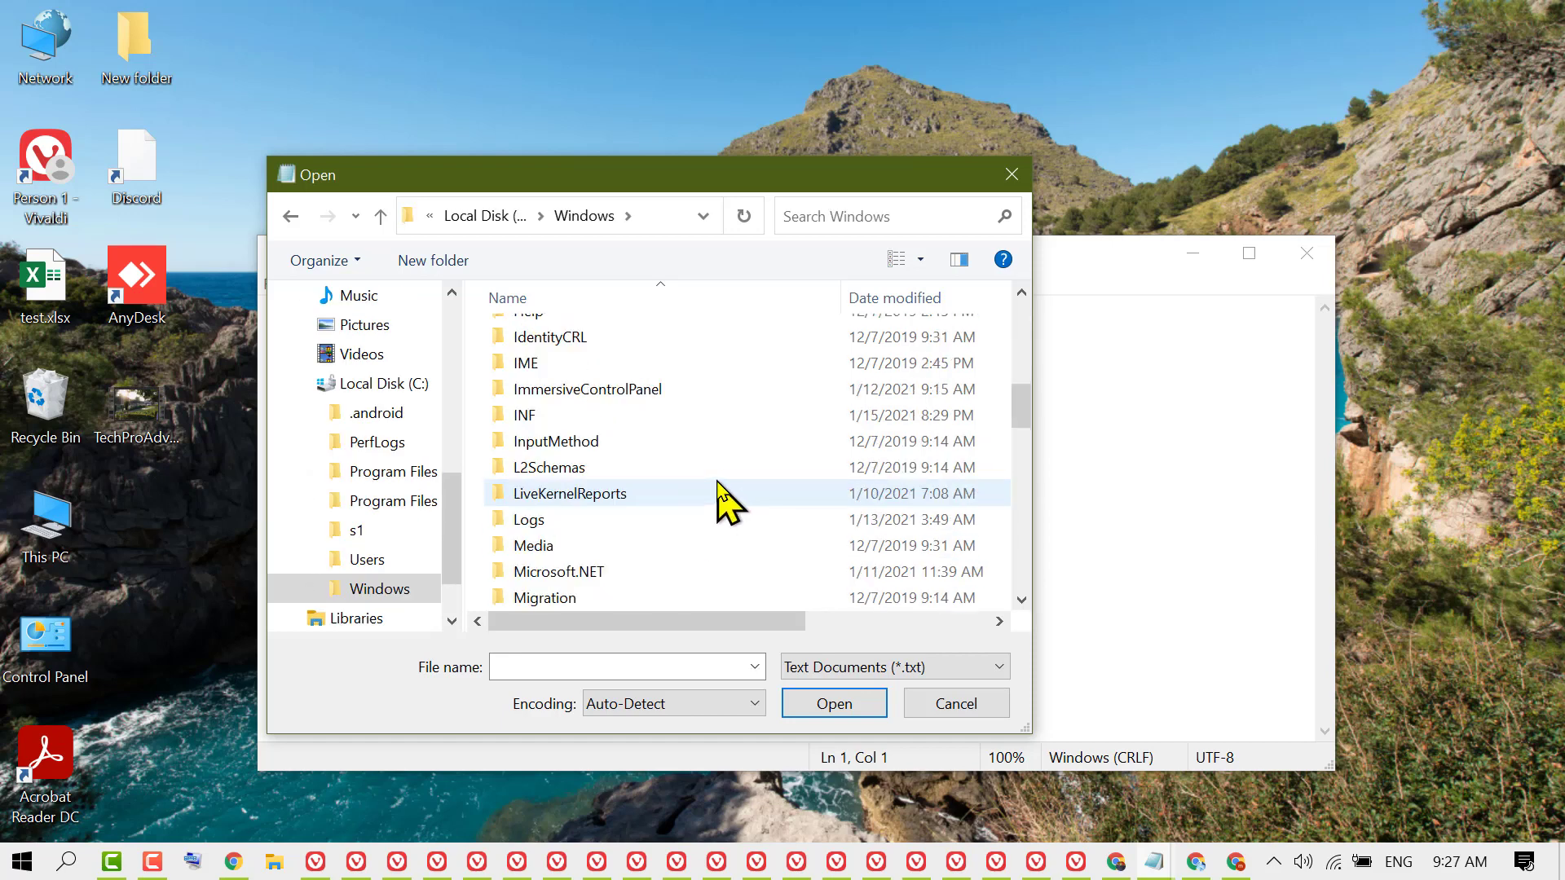
pyautogui.scroll(-3)
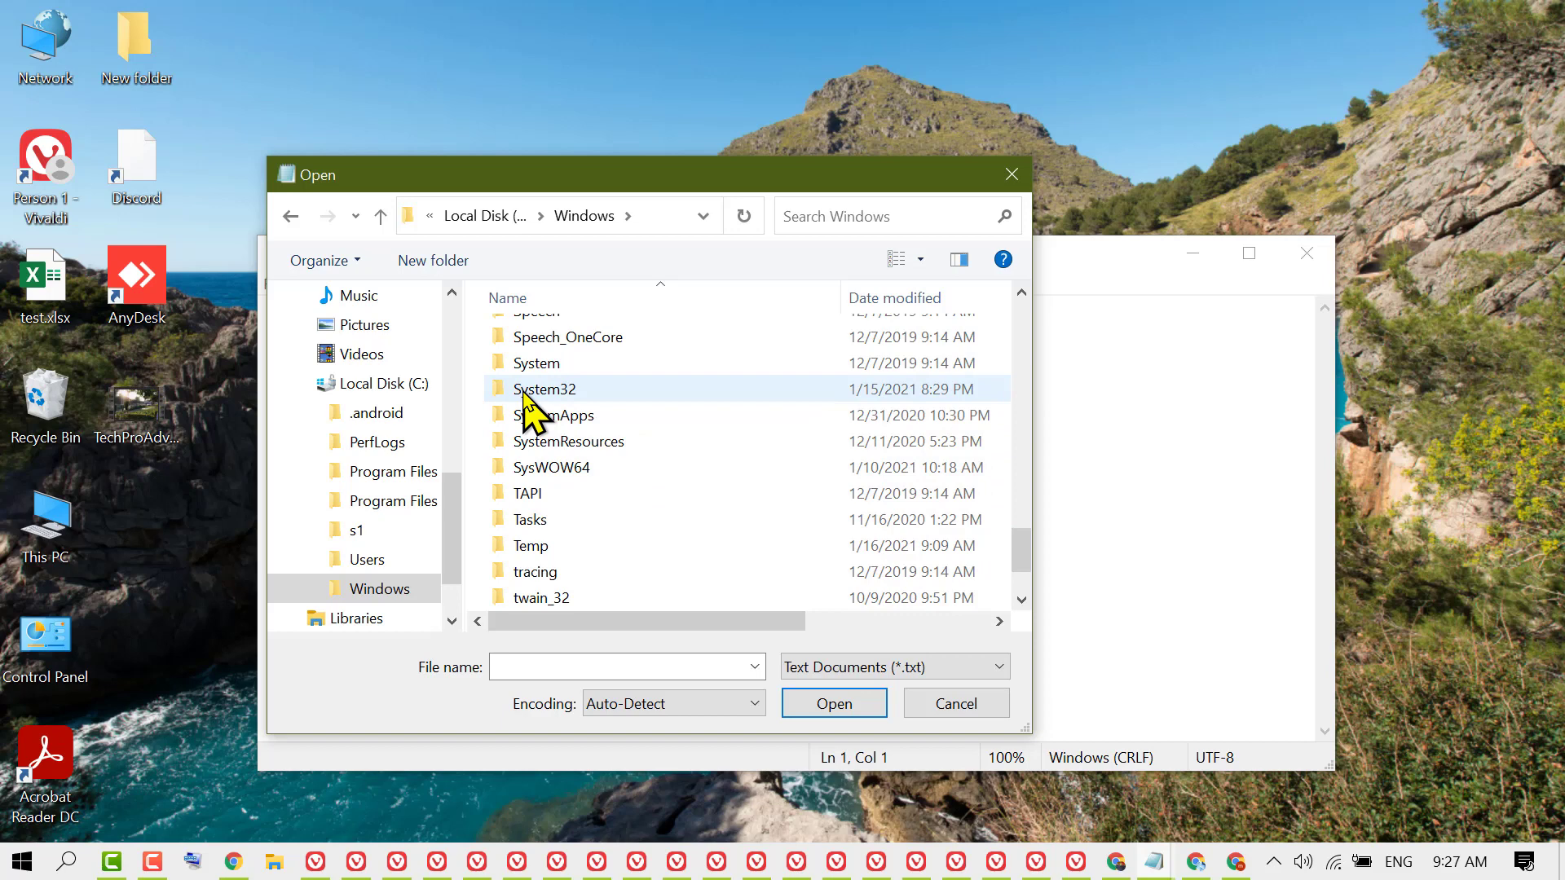
pyautogui.click(546, 388)
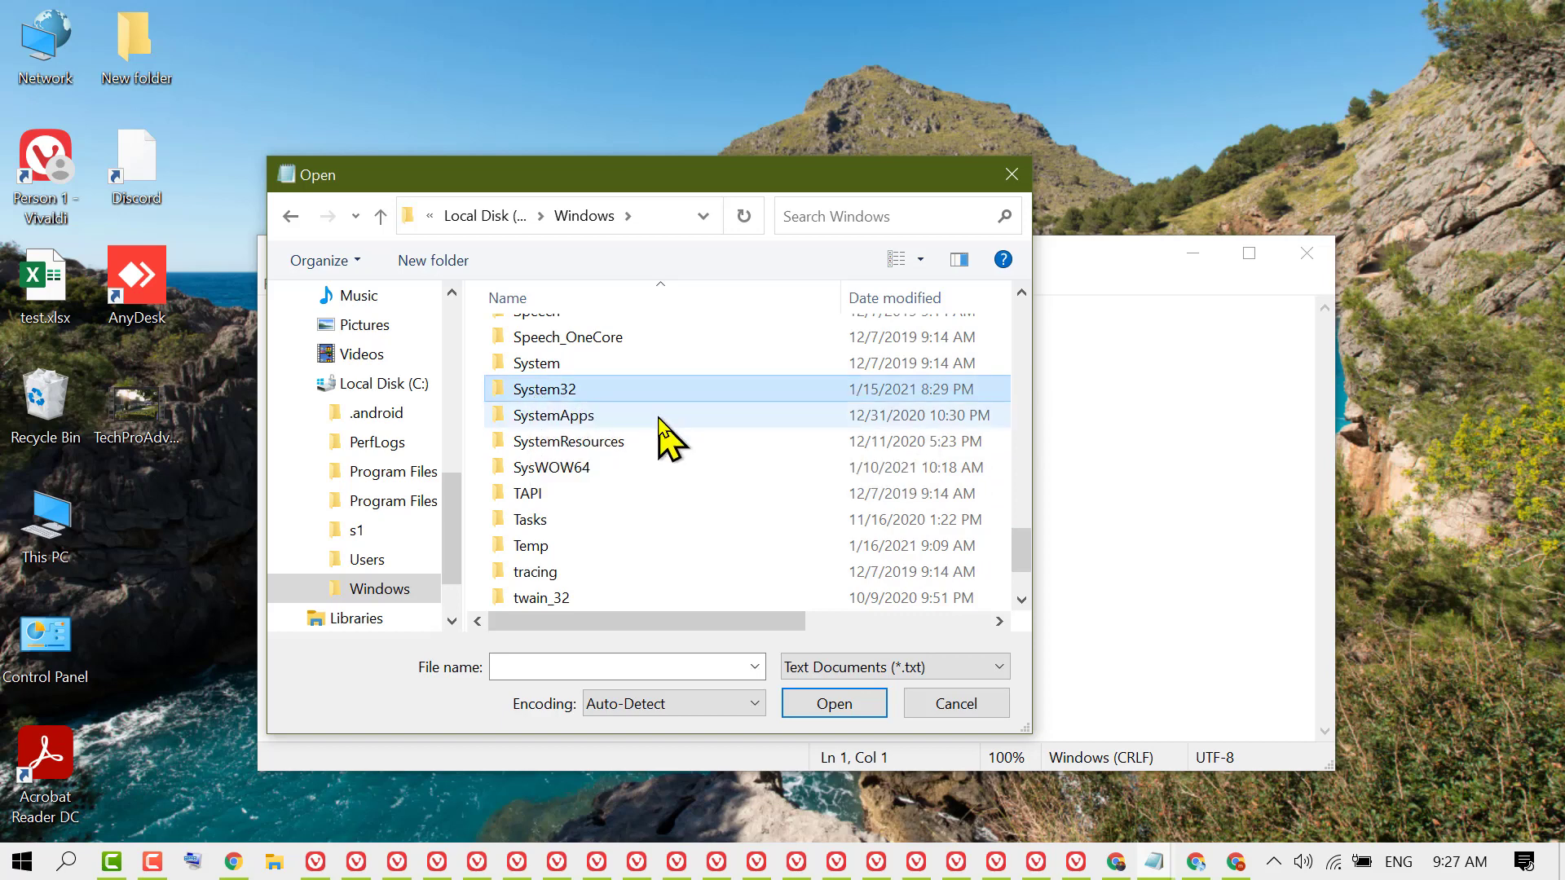
pyautogui.doubleClick(545, 388)
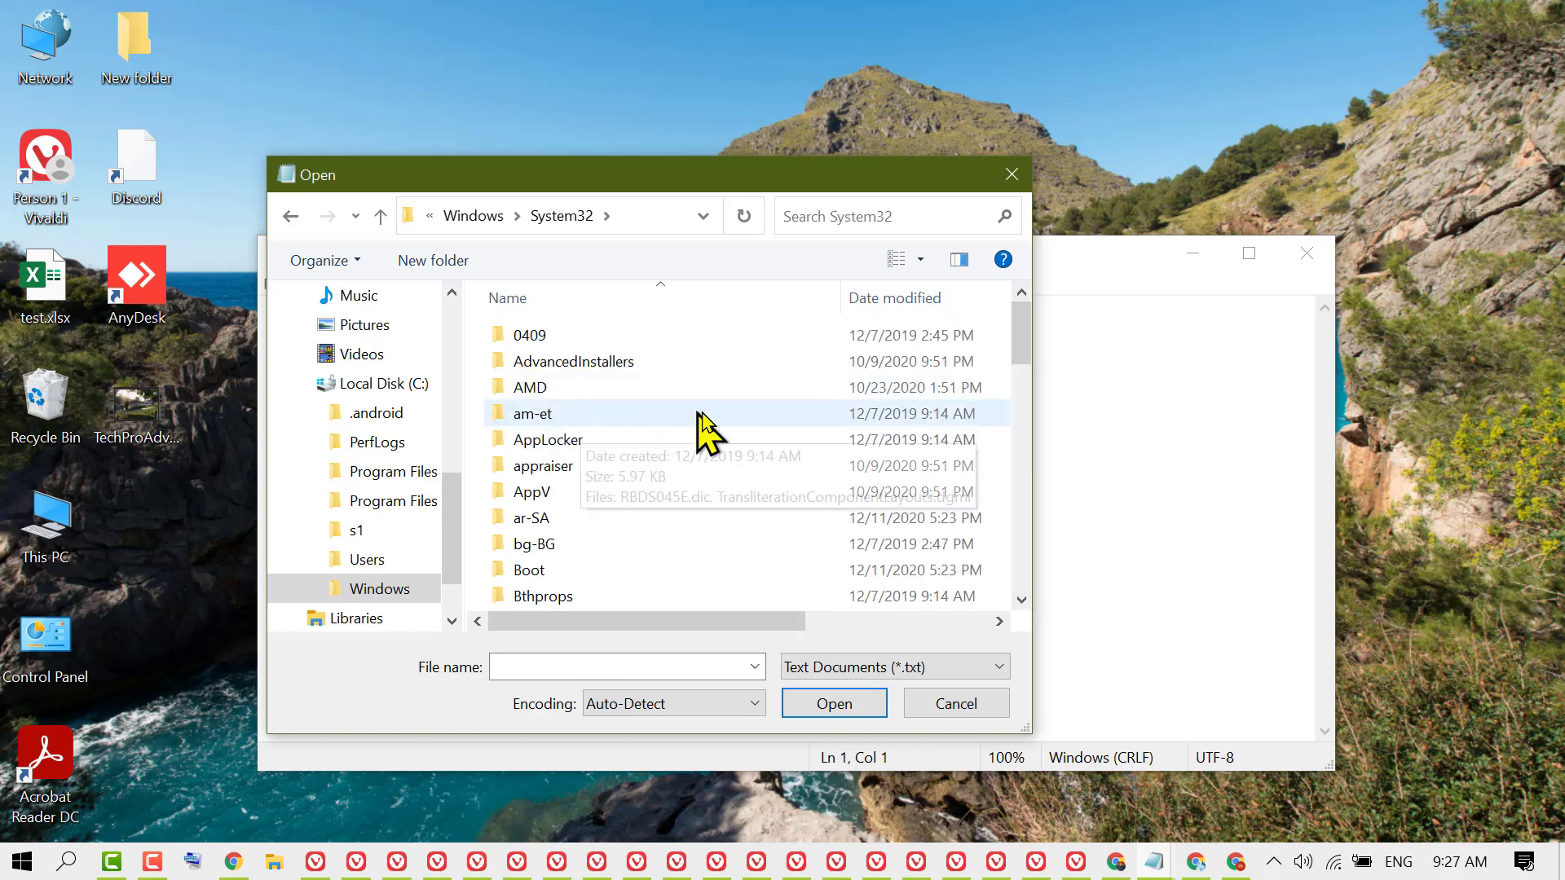
pyautogui.scroll(-3)
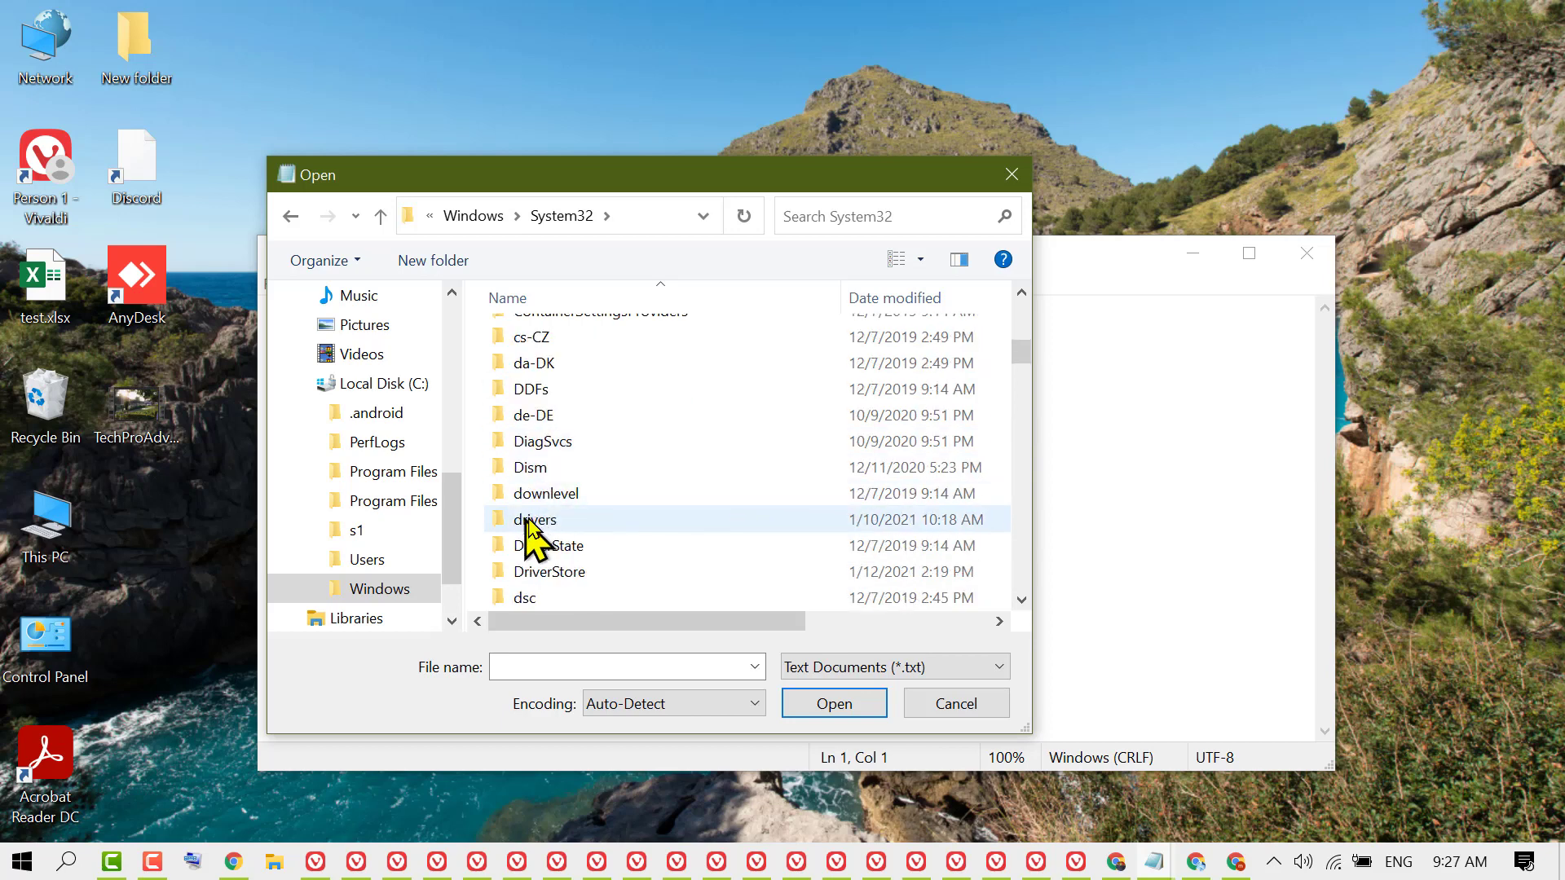
pyautogui.moveTo(534, 520)
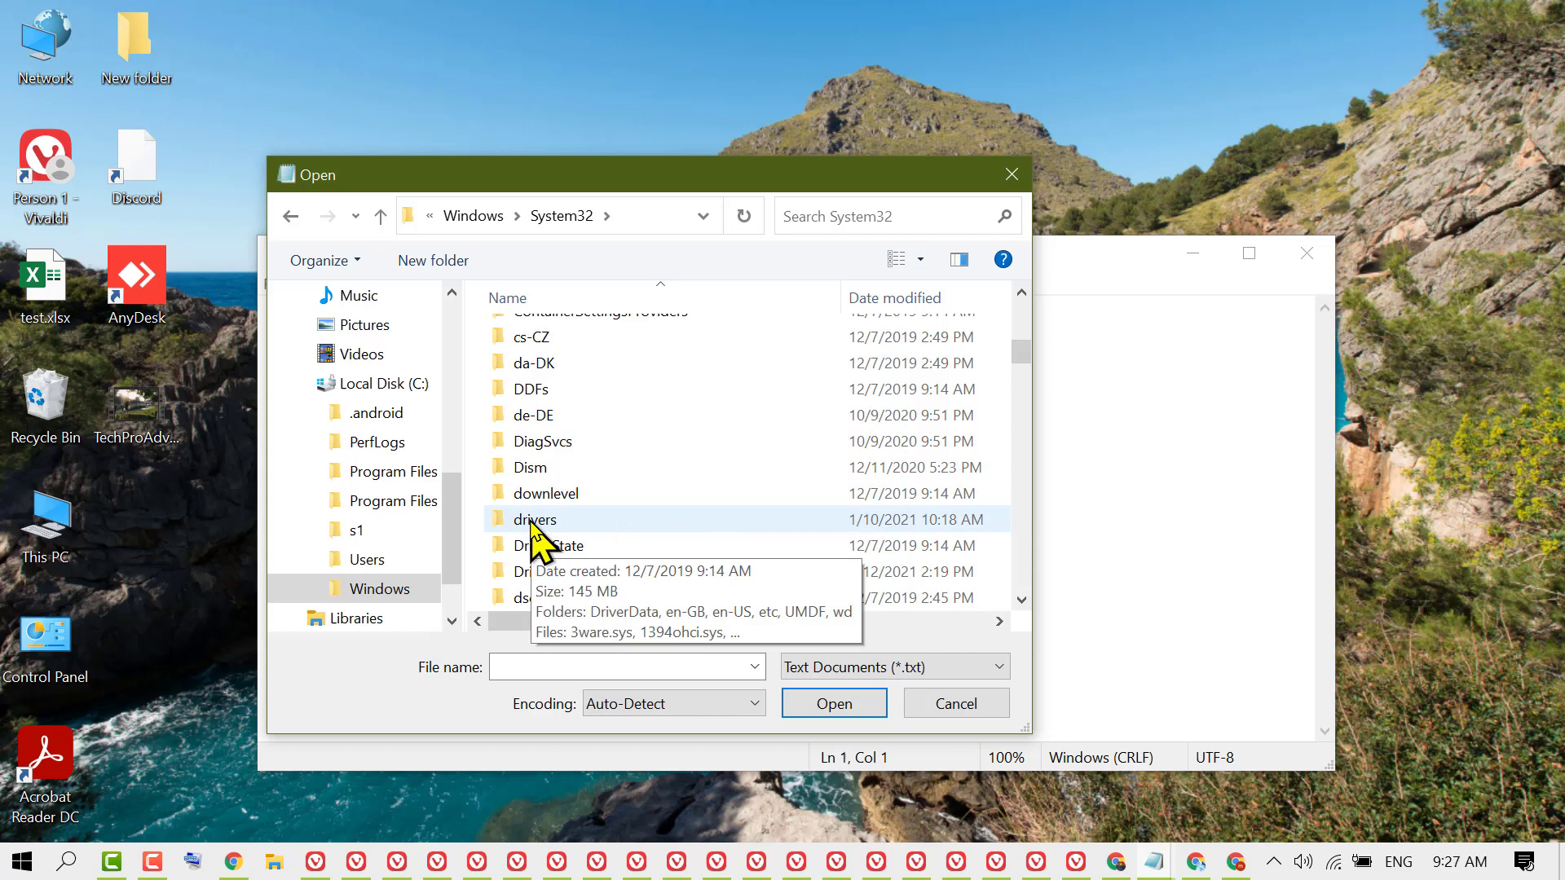
pyautogui.doubleClick(534, 519)
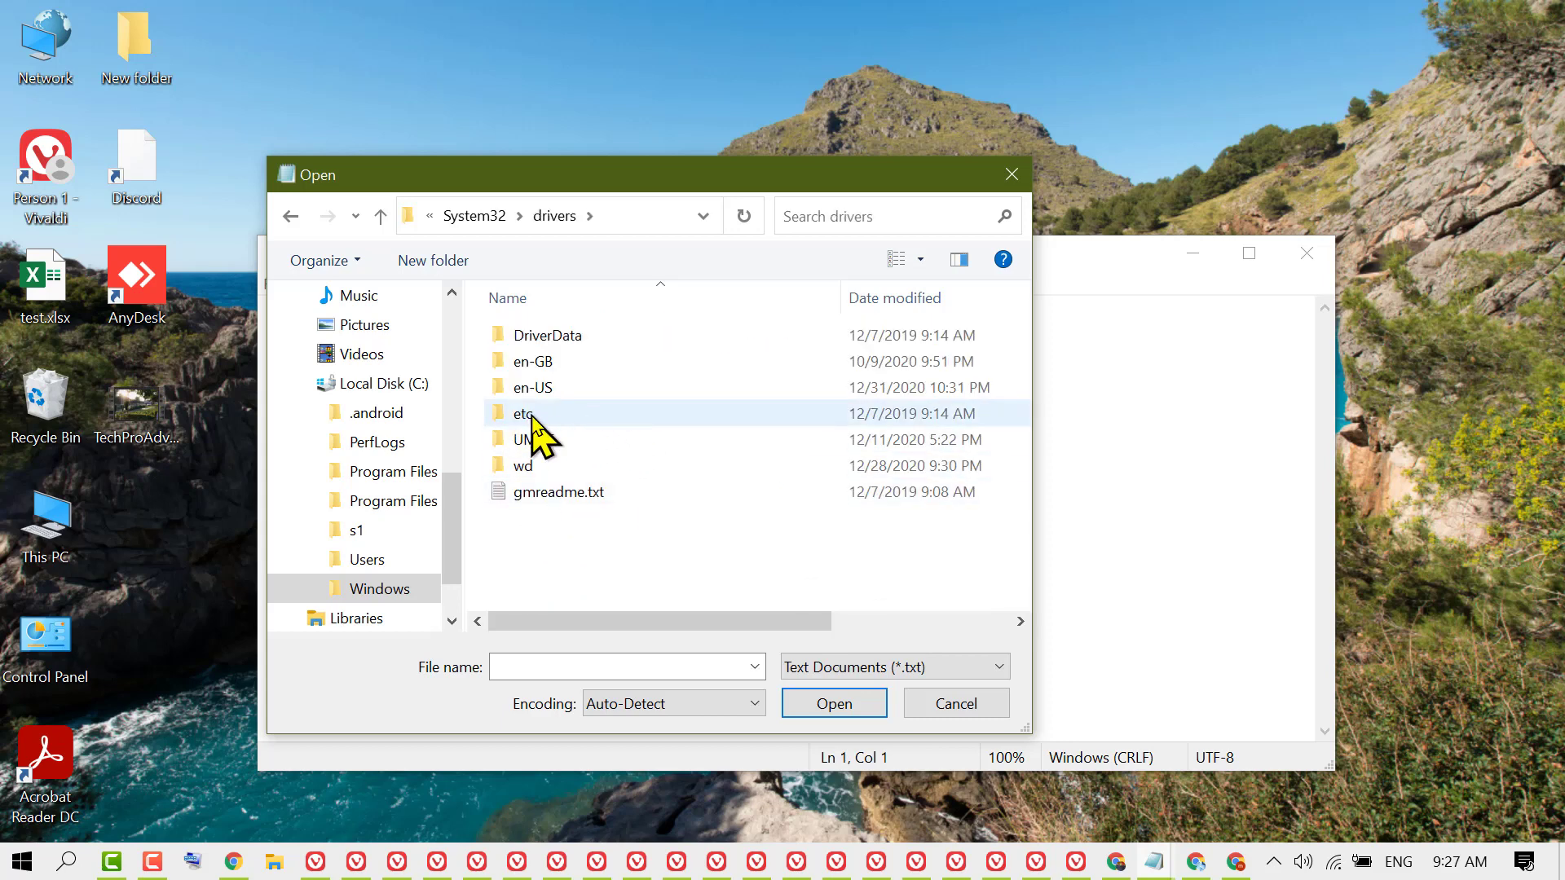
pyautogui.doubleClick(524, 413)
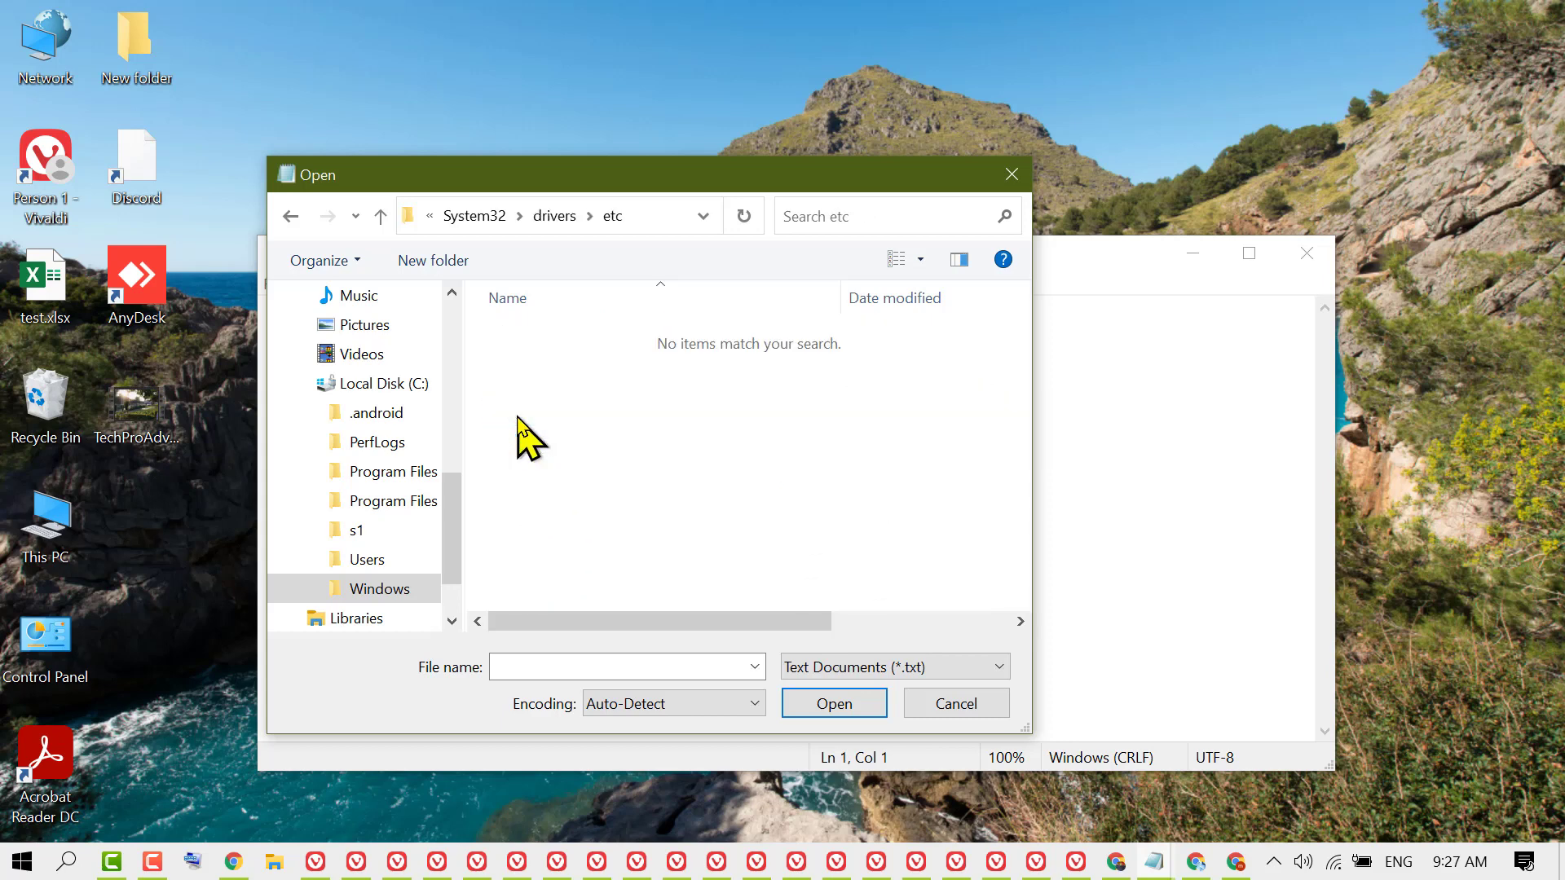
pyautogui.moveTo(527, 339)
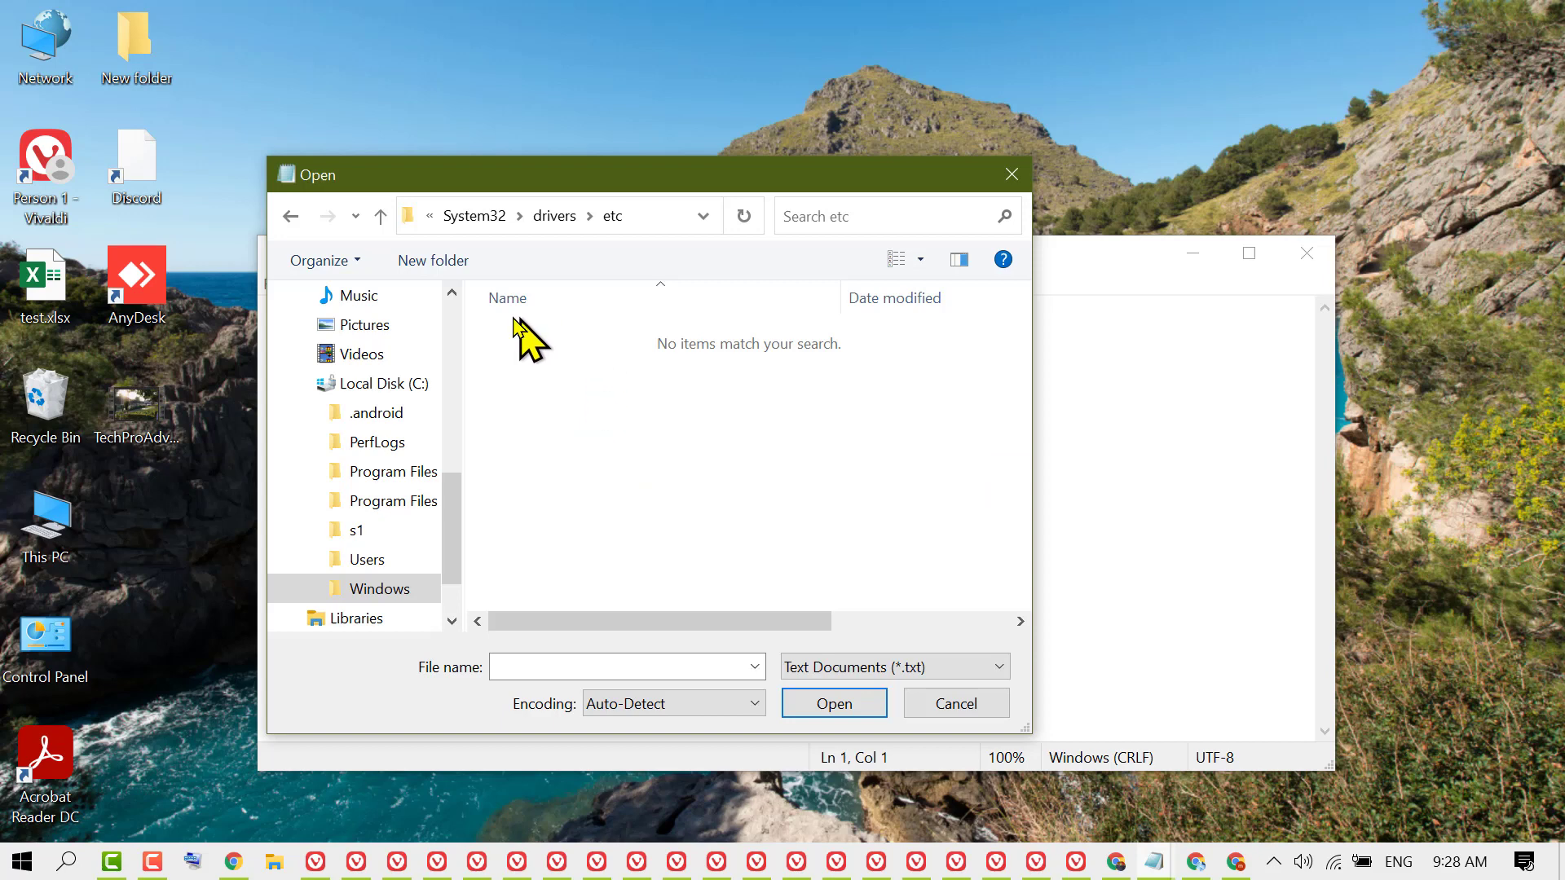
pyautogui.moveTo(634, 435)
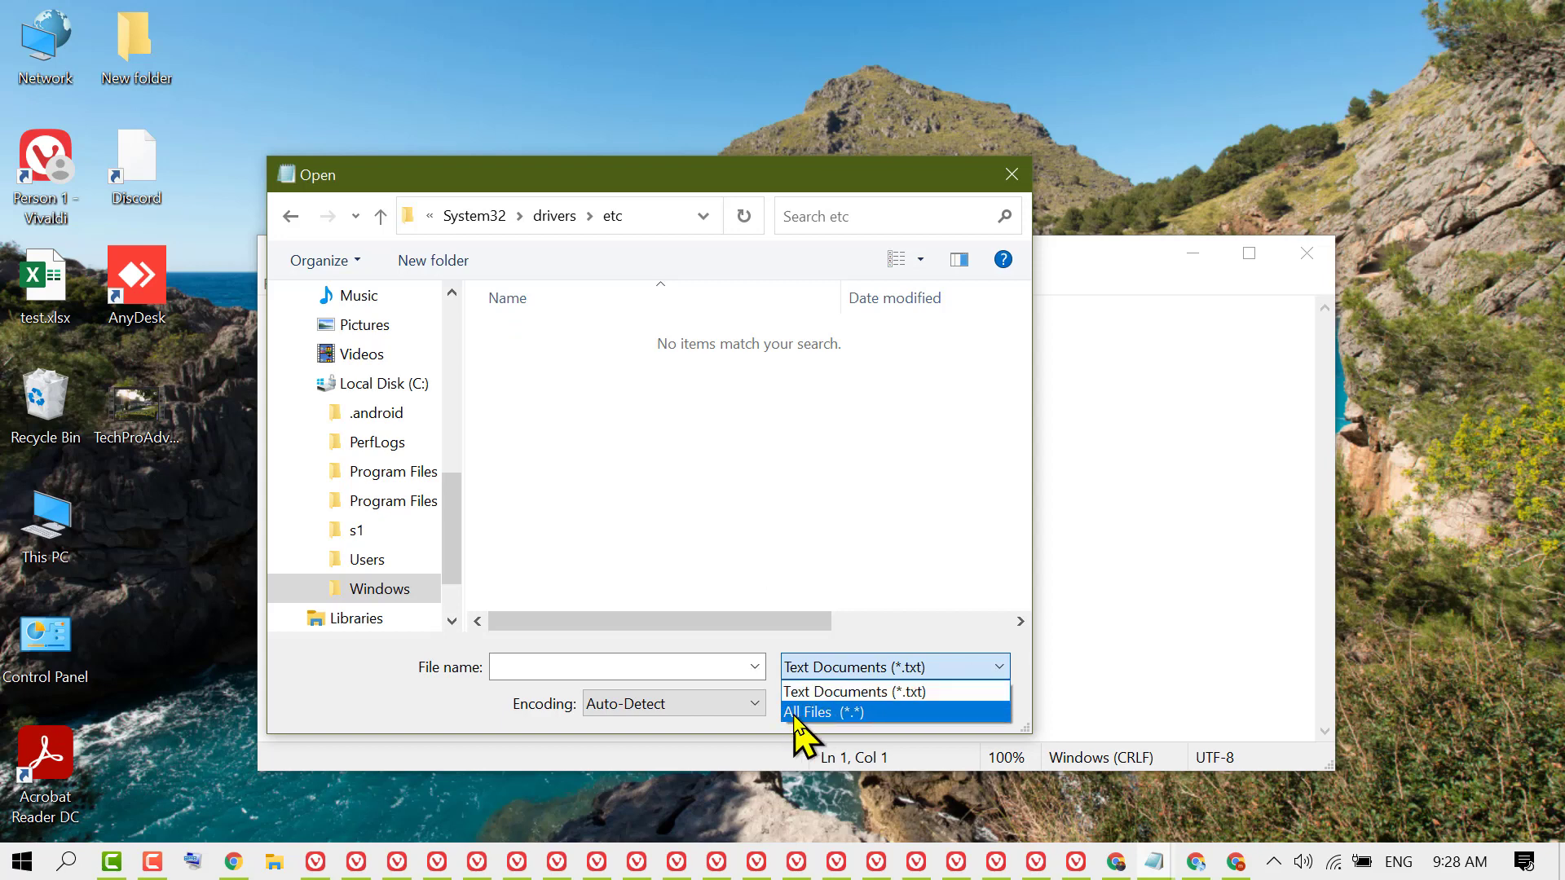
# Switch the file filter to All Files (*.*) and open the hosts file.
pyautogui.click(819, 712)
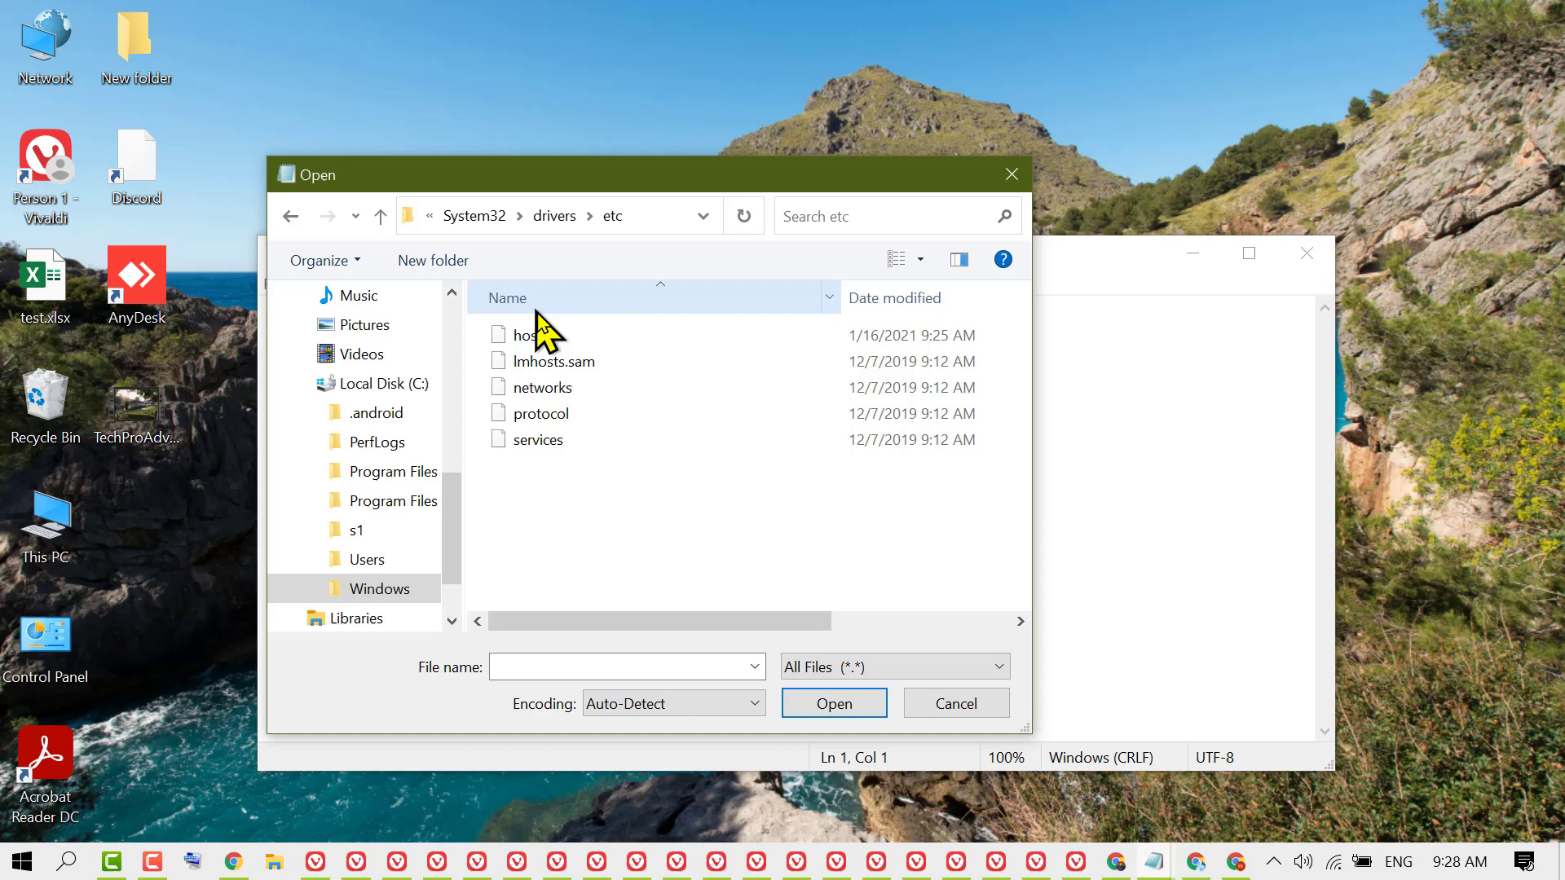
pyautogui.moveTo(543, 344)
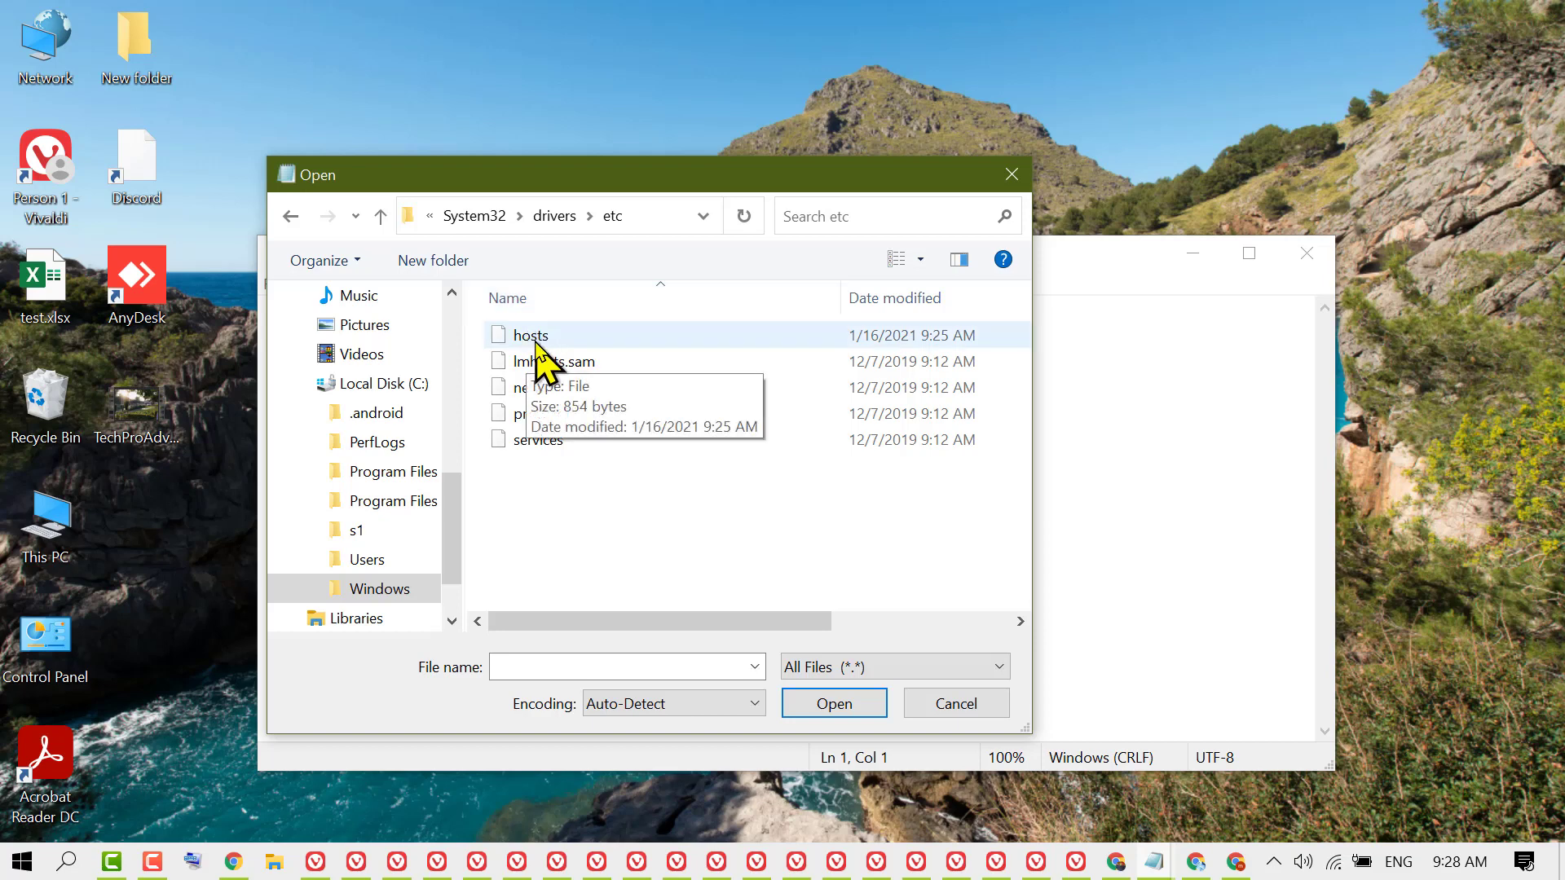
pyautogui.click(526, 334)
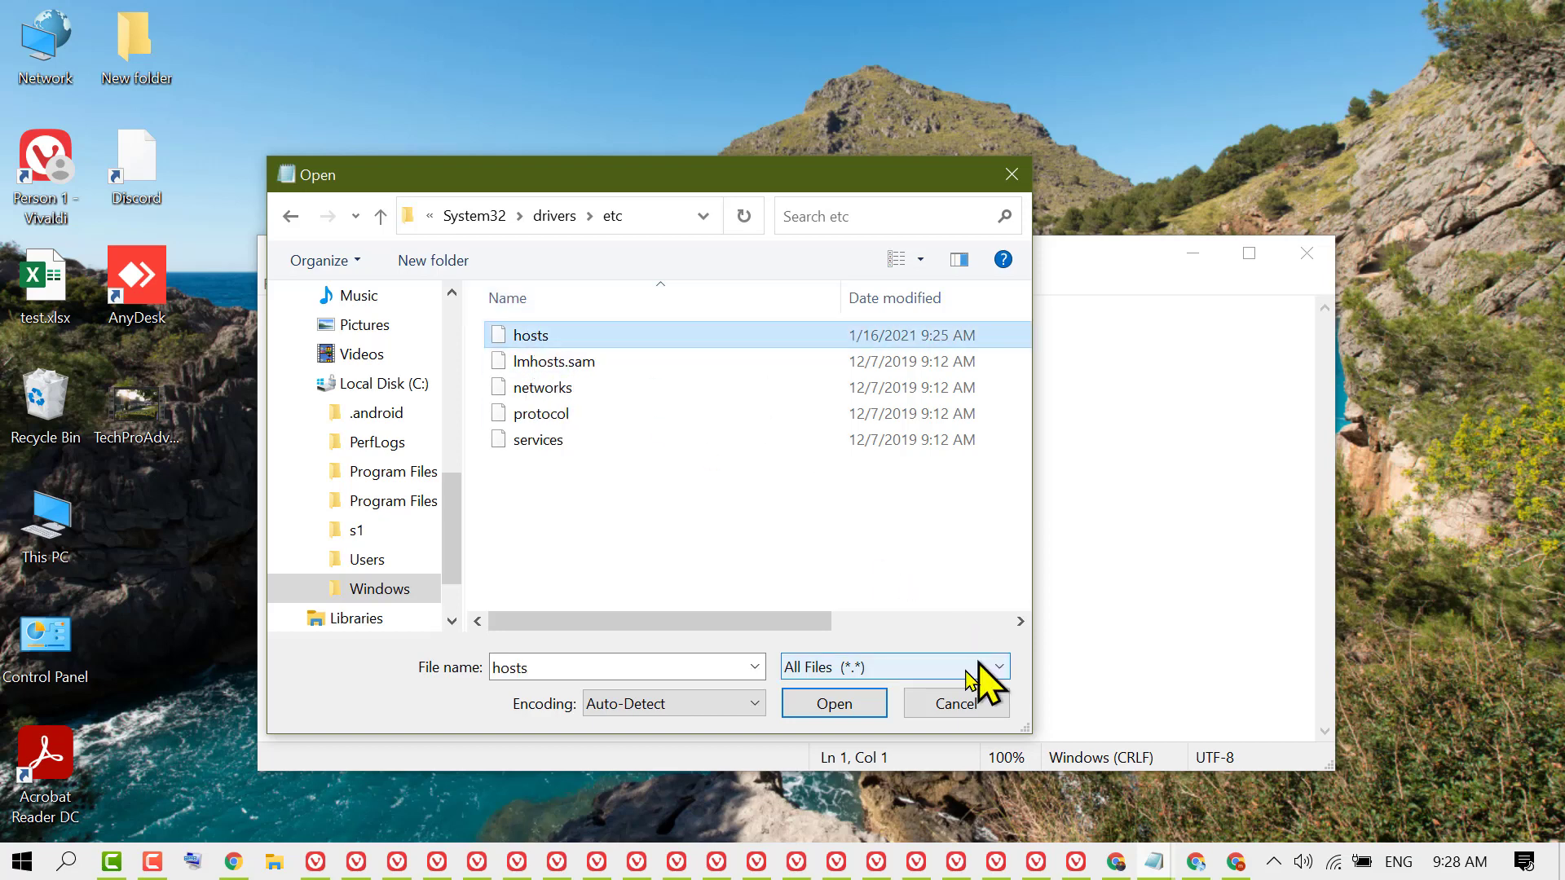
pyautogui.click(833, 704)
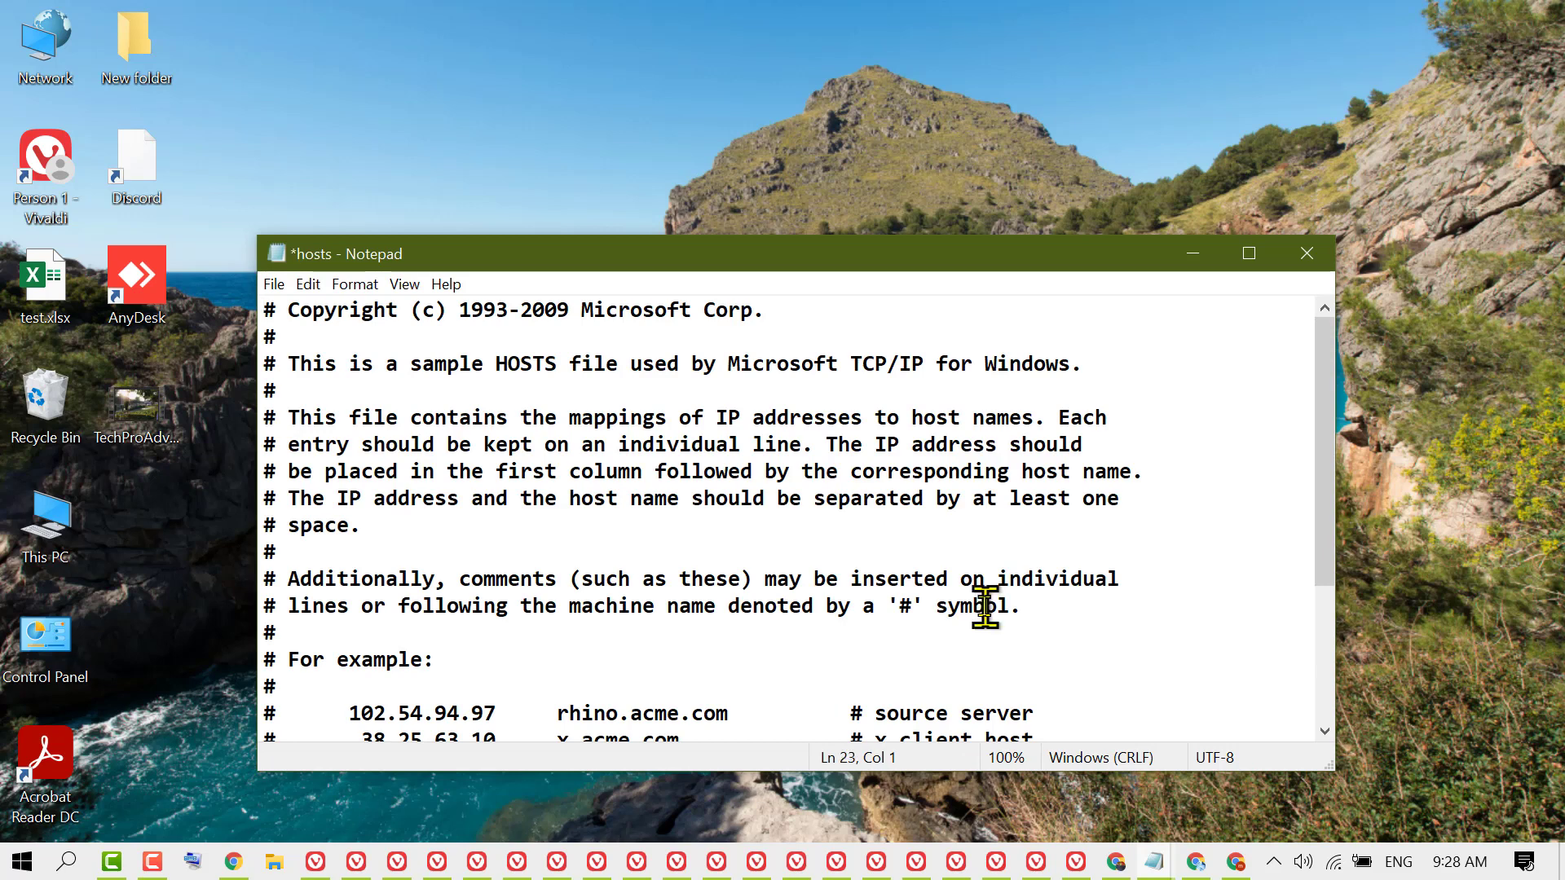
pyautogui.moveTo(965, 556)
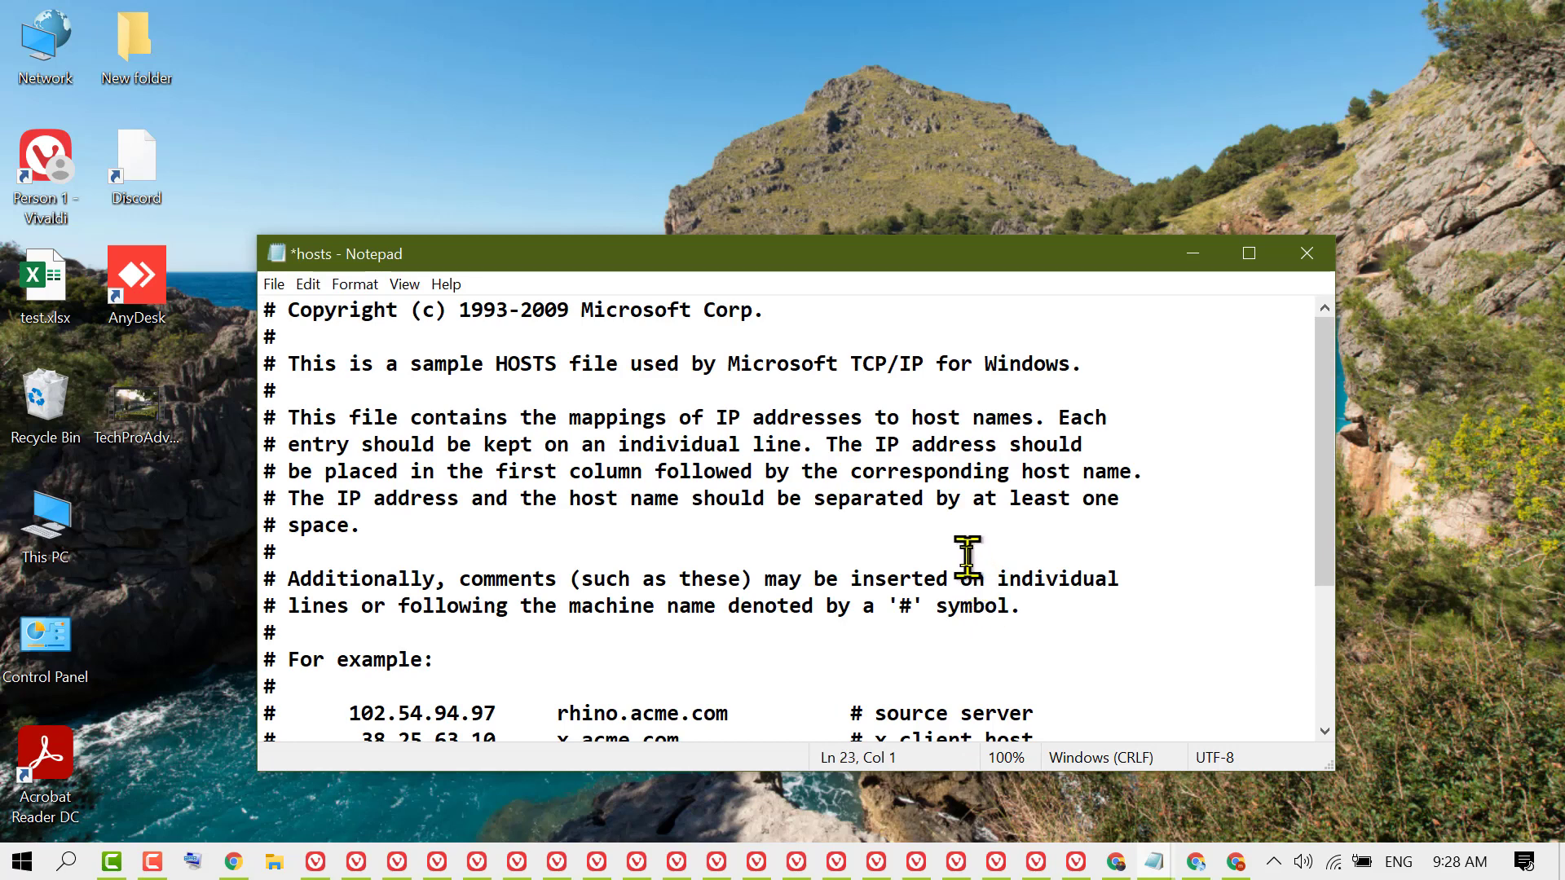
pyautogui.moveTo(966, 548)
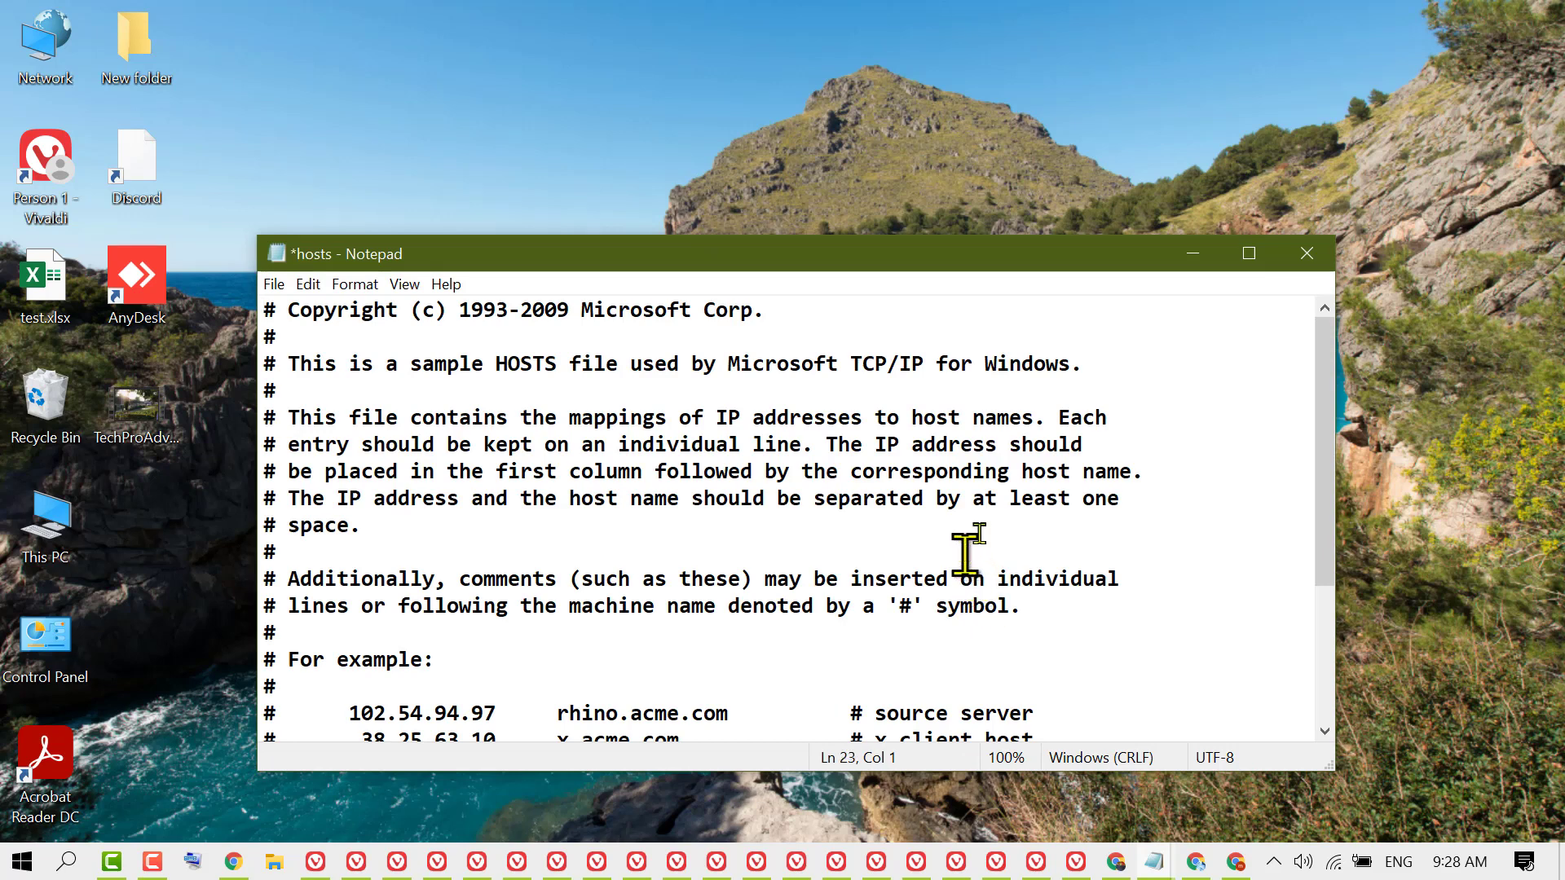
# Maximize the hosts window and type 127.0.0.1 on a new last line.
pyautogui.click(1248, 253)
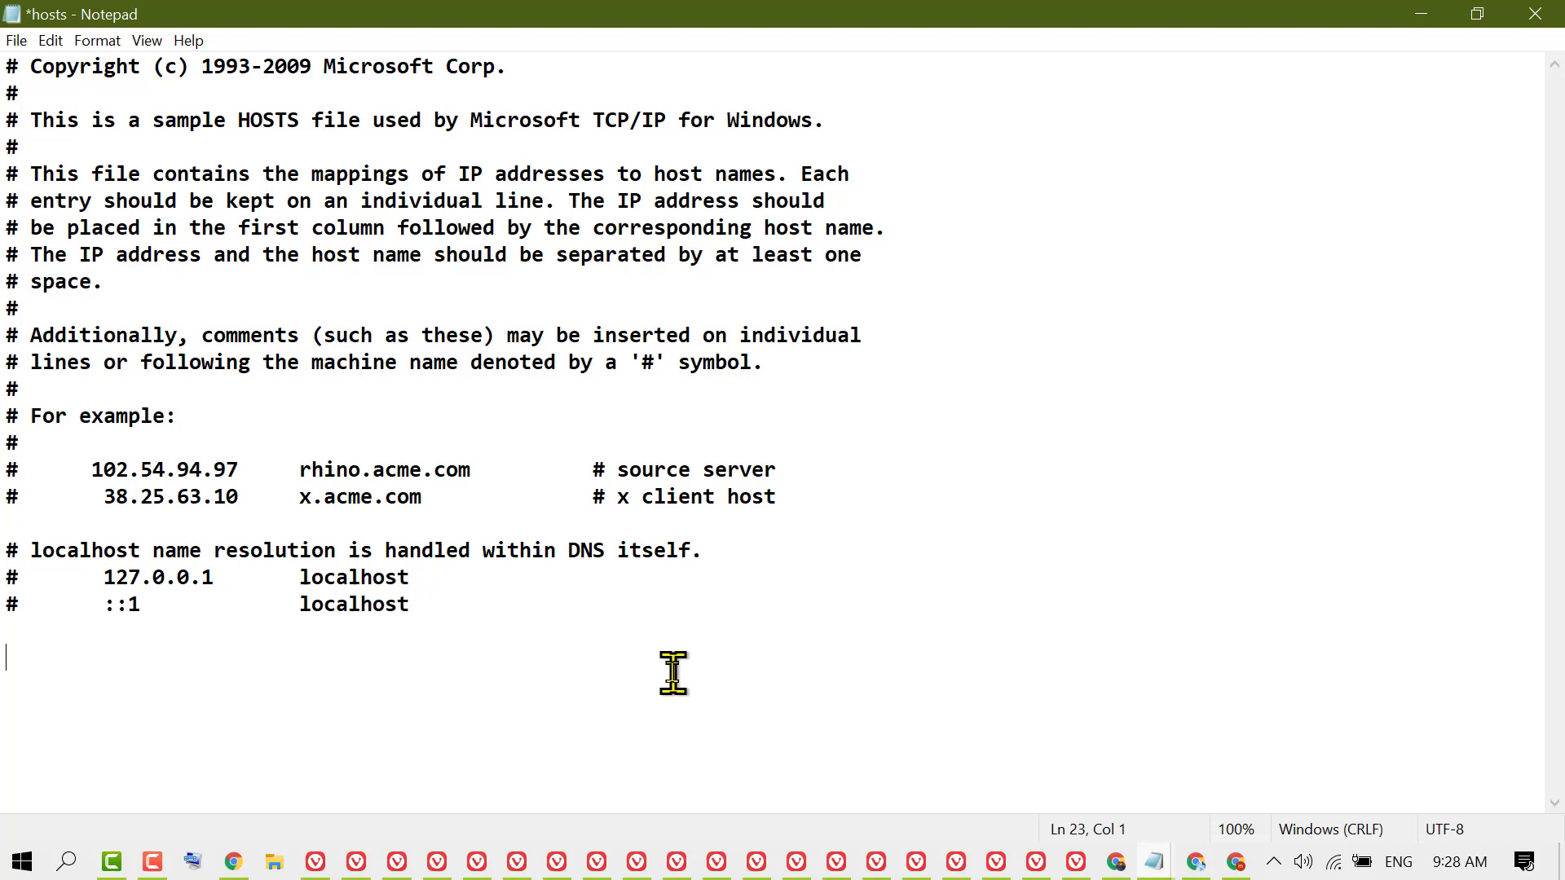
pyautogui.write('12')
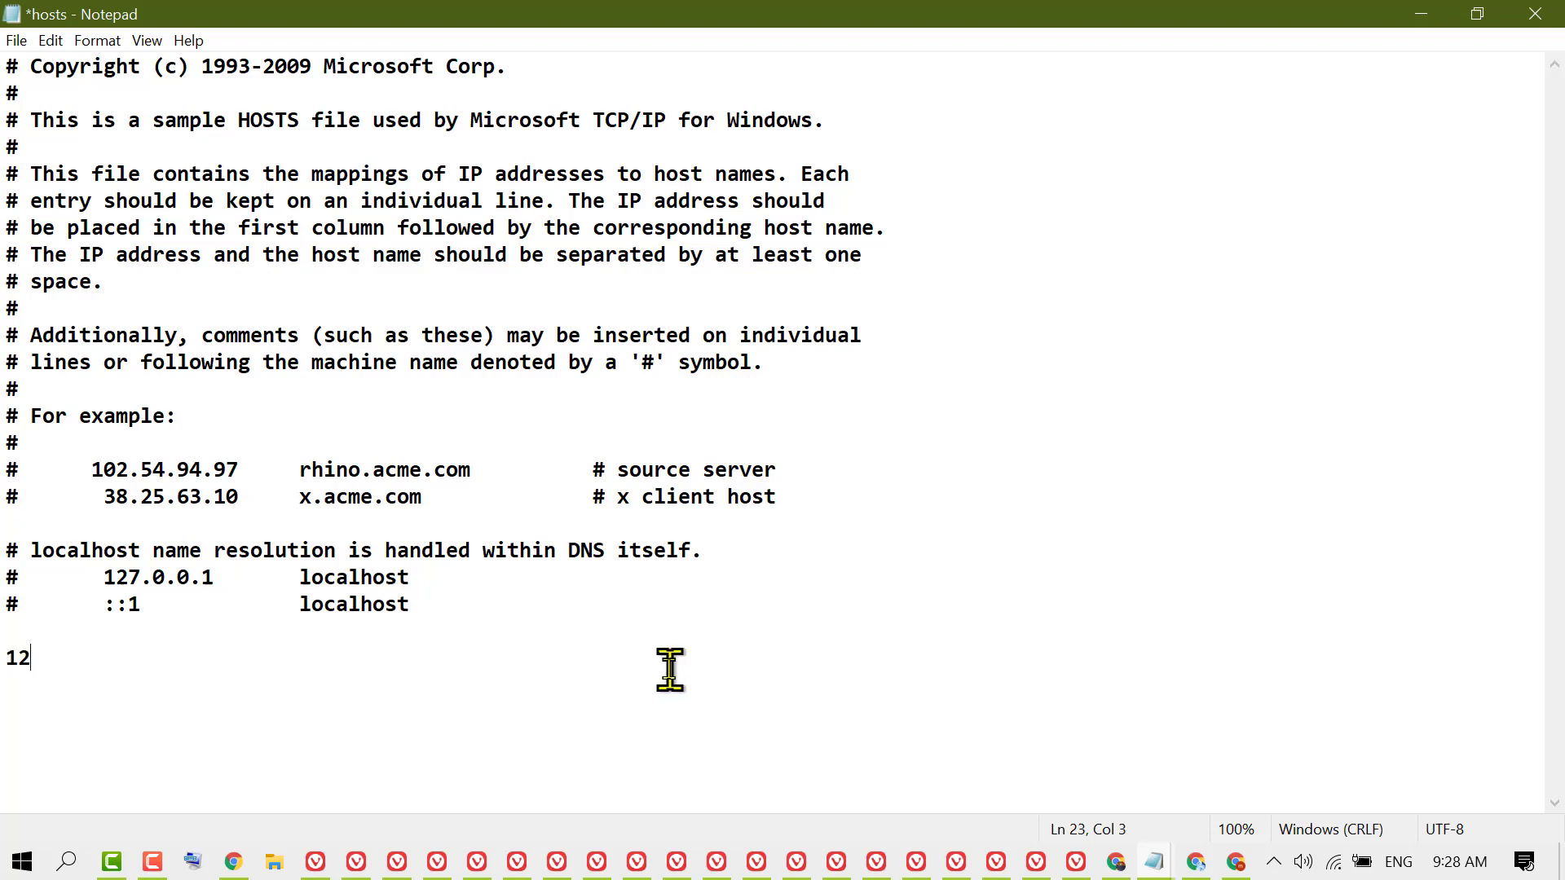
pyautogui.write('7')
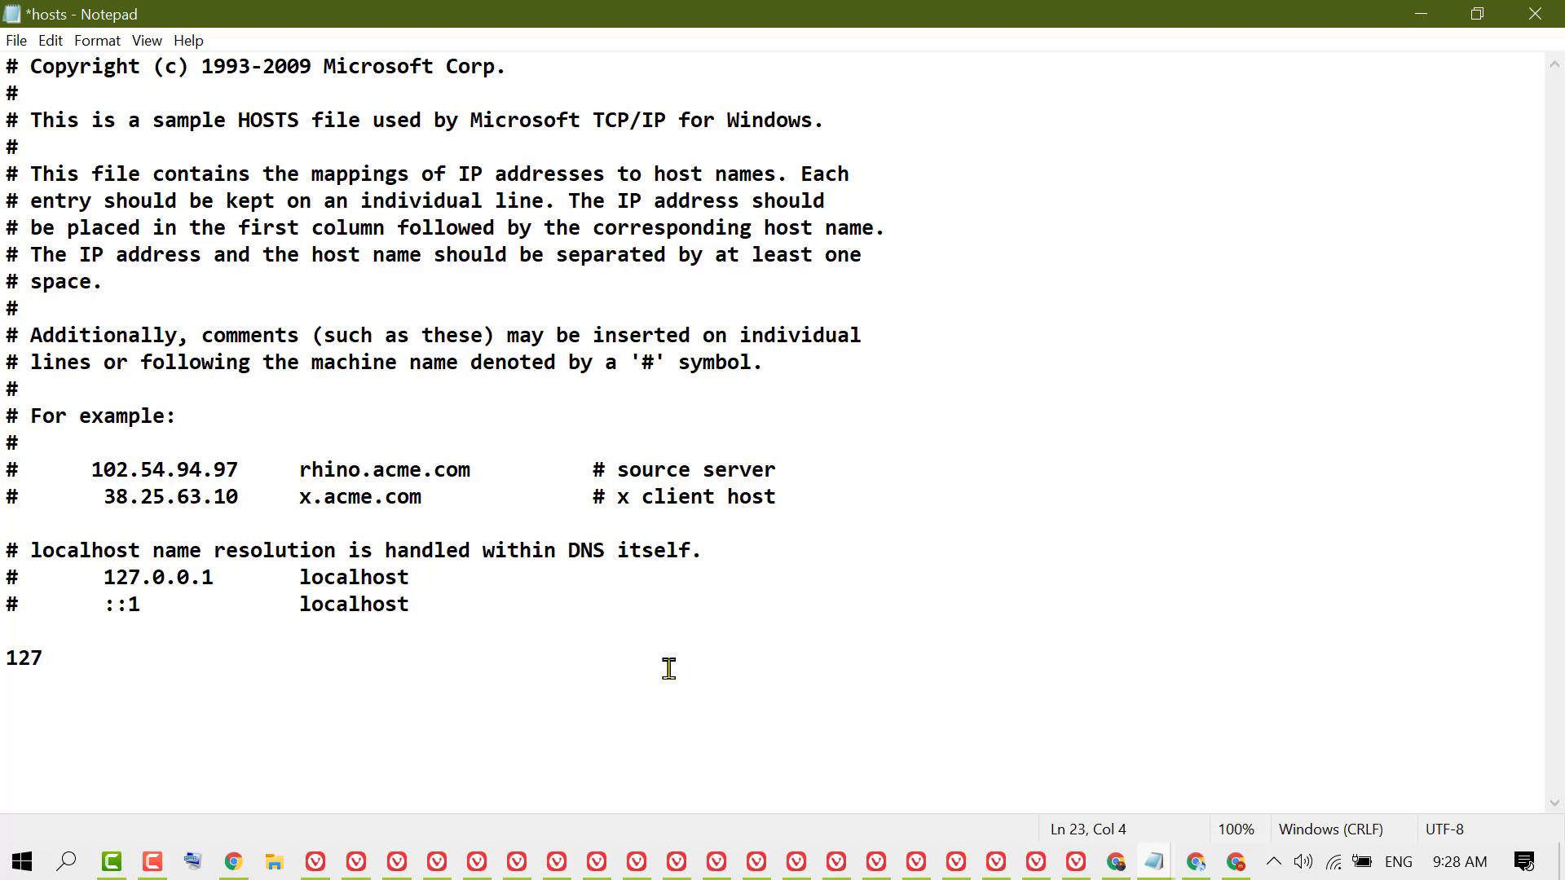
pyautogui.write('.')
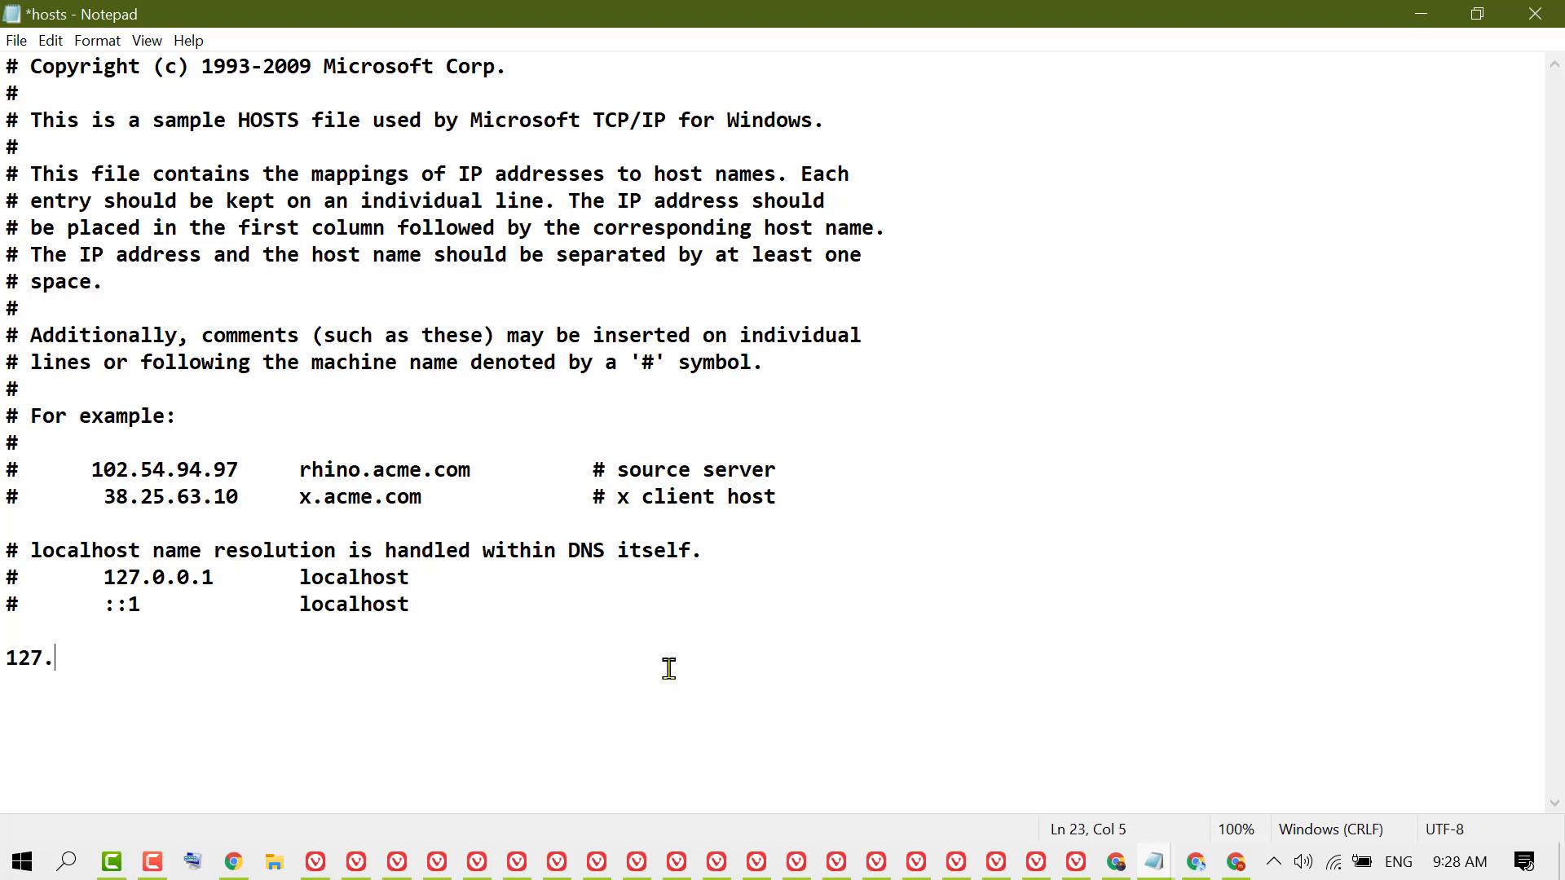
pyautogui.write('0.')
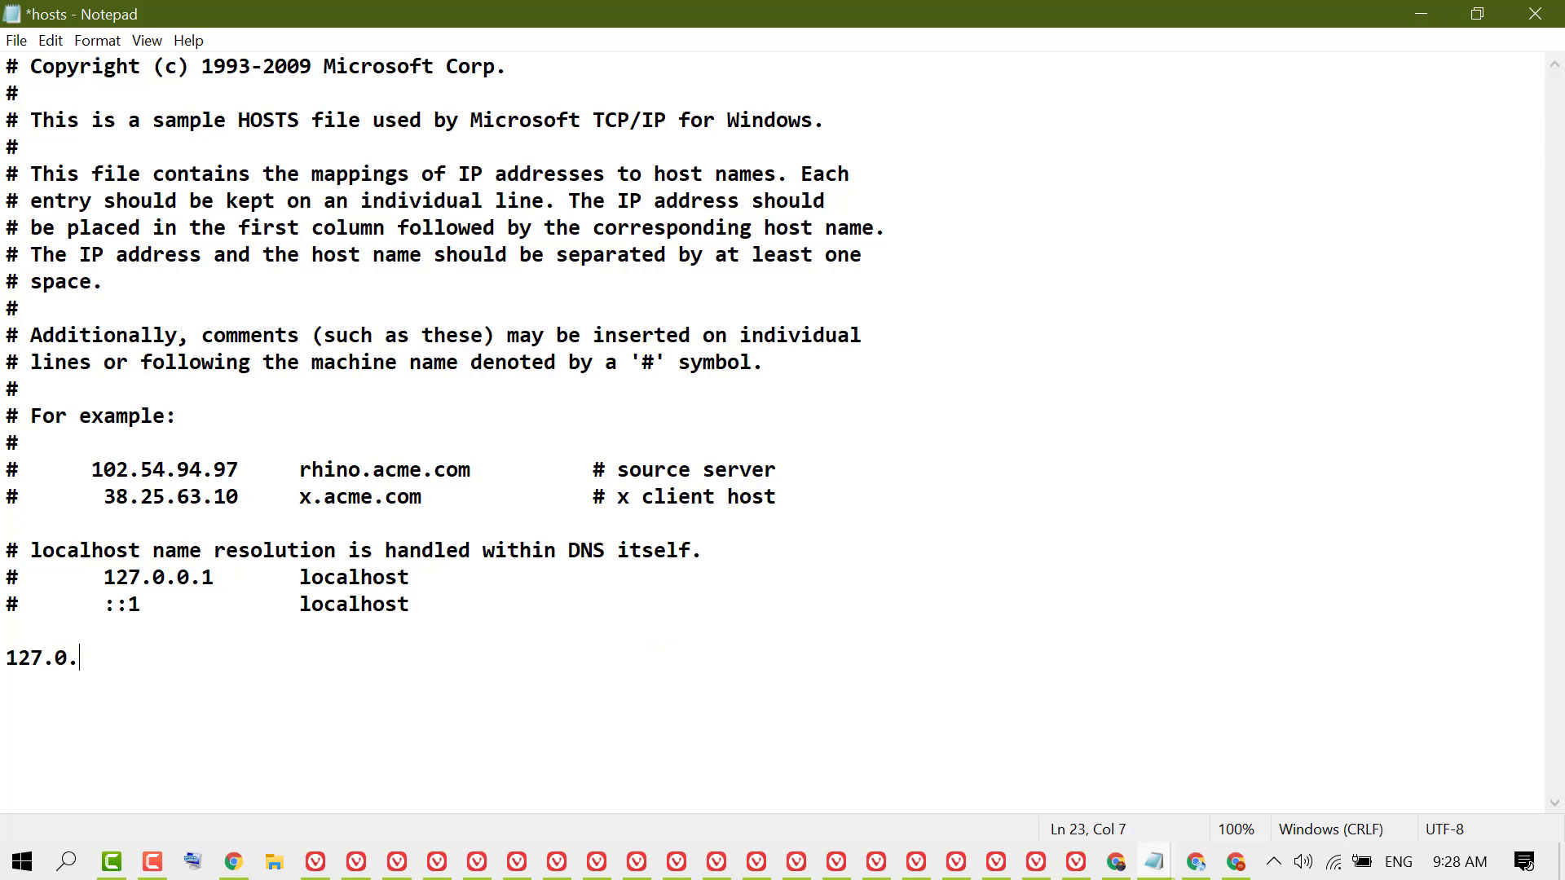
pyautogui.write('0.')
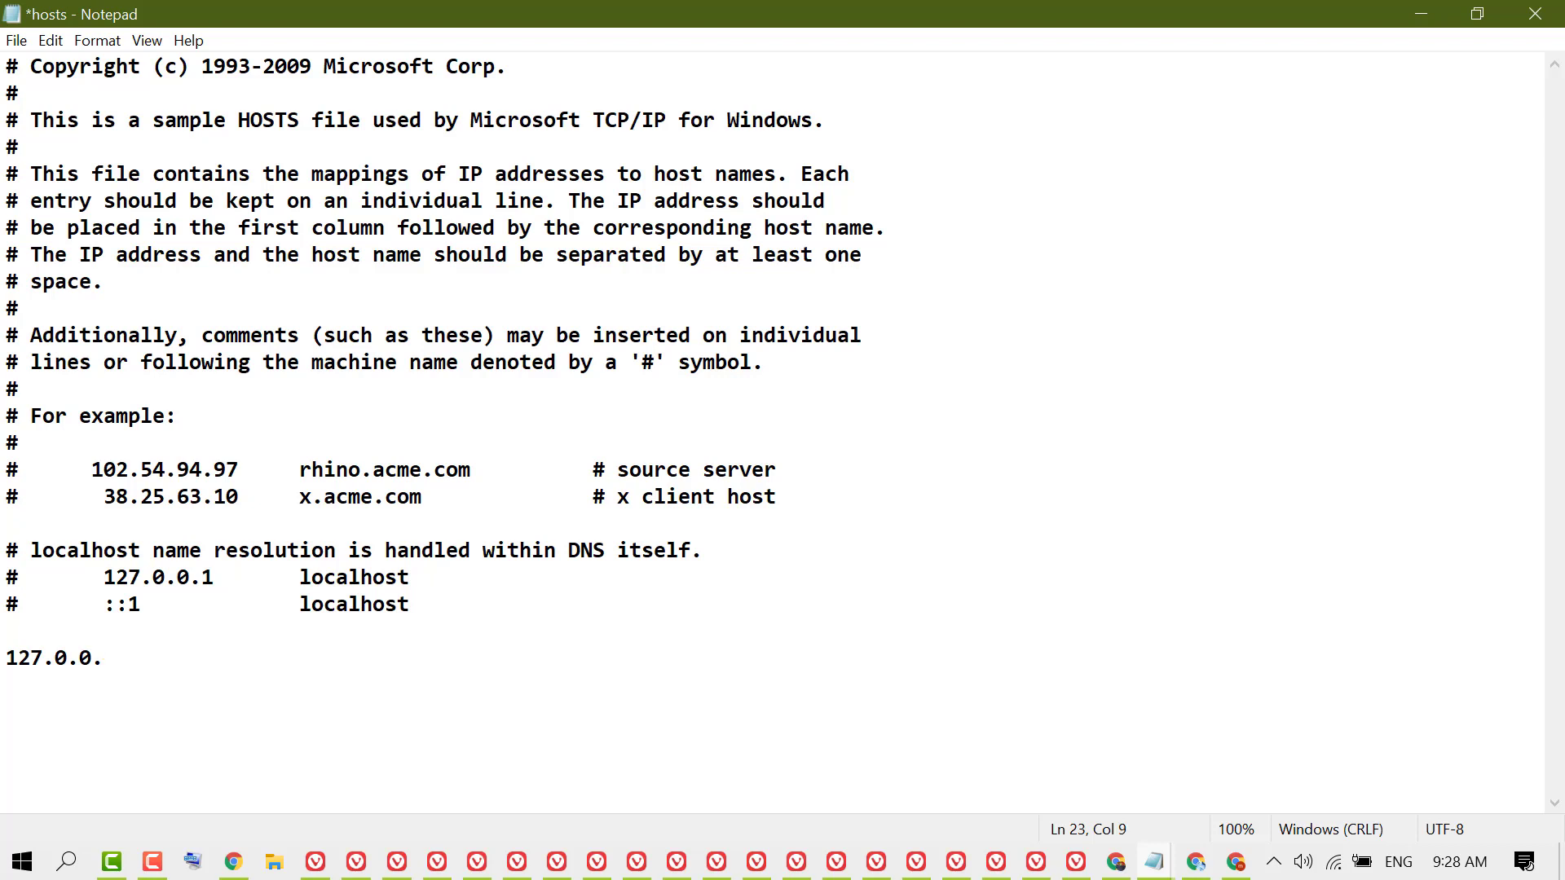
pyautogui.write('1')
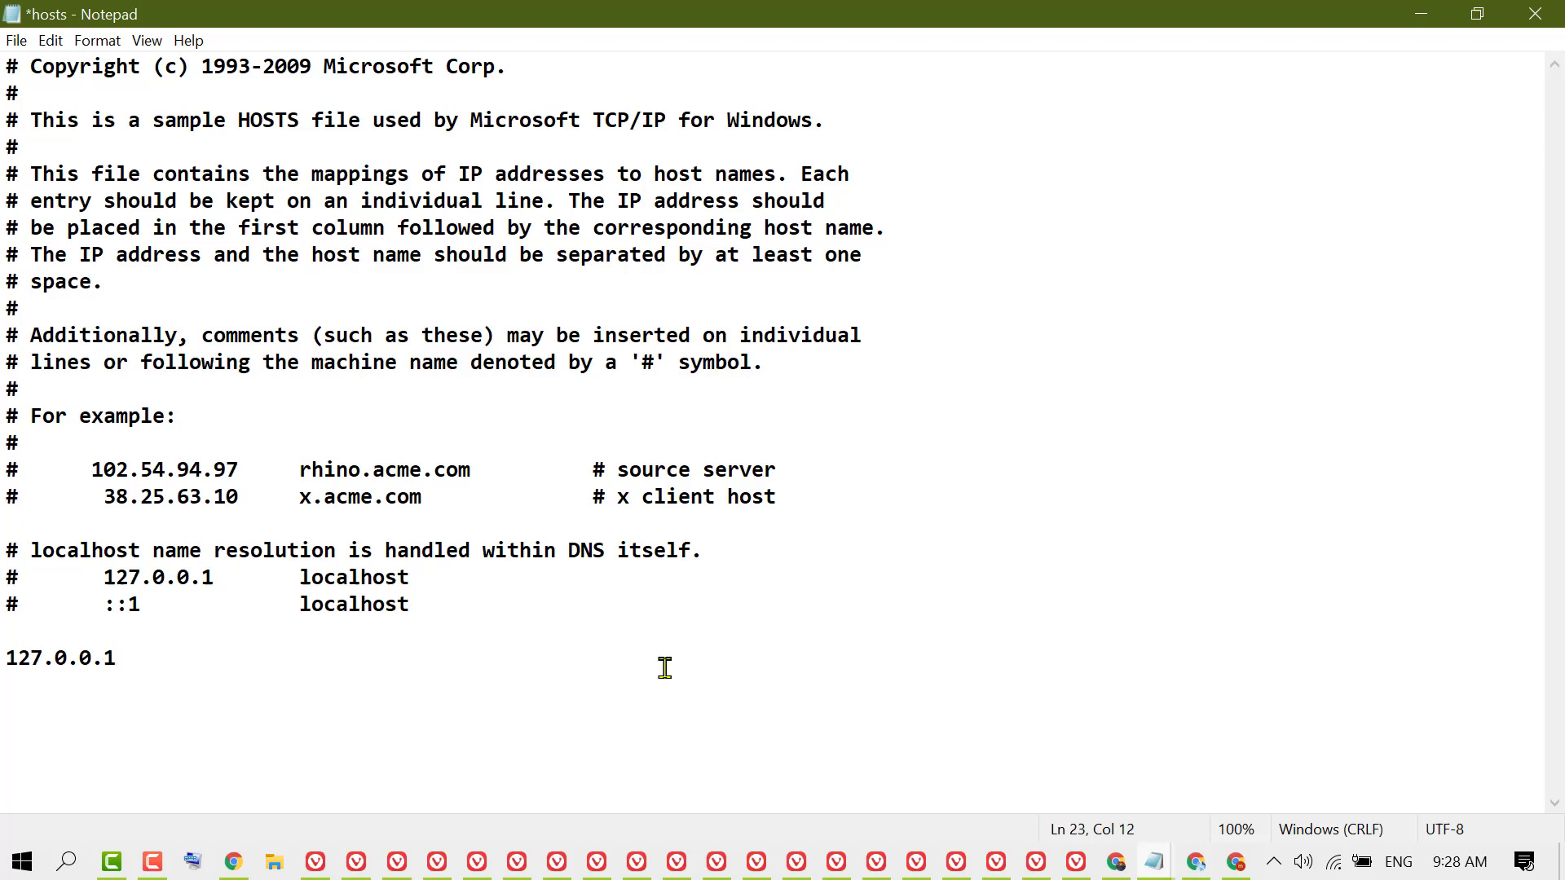
pyautogui.moveTo(294, 674)
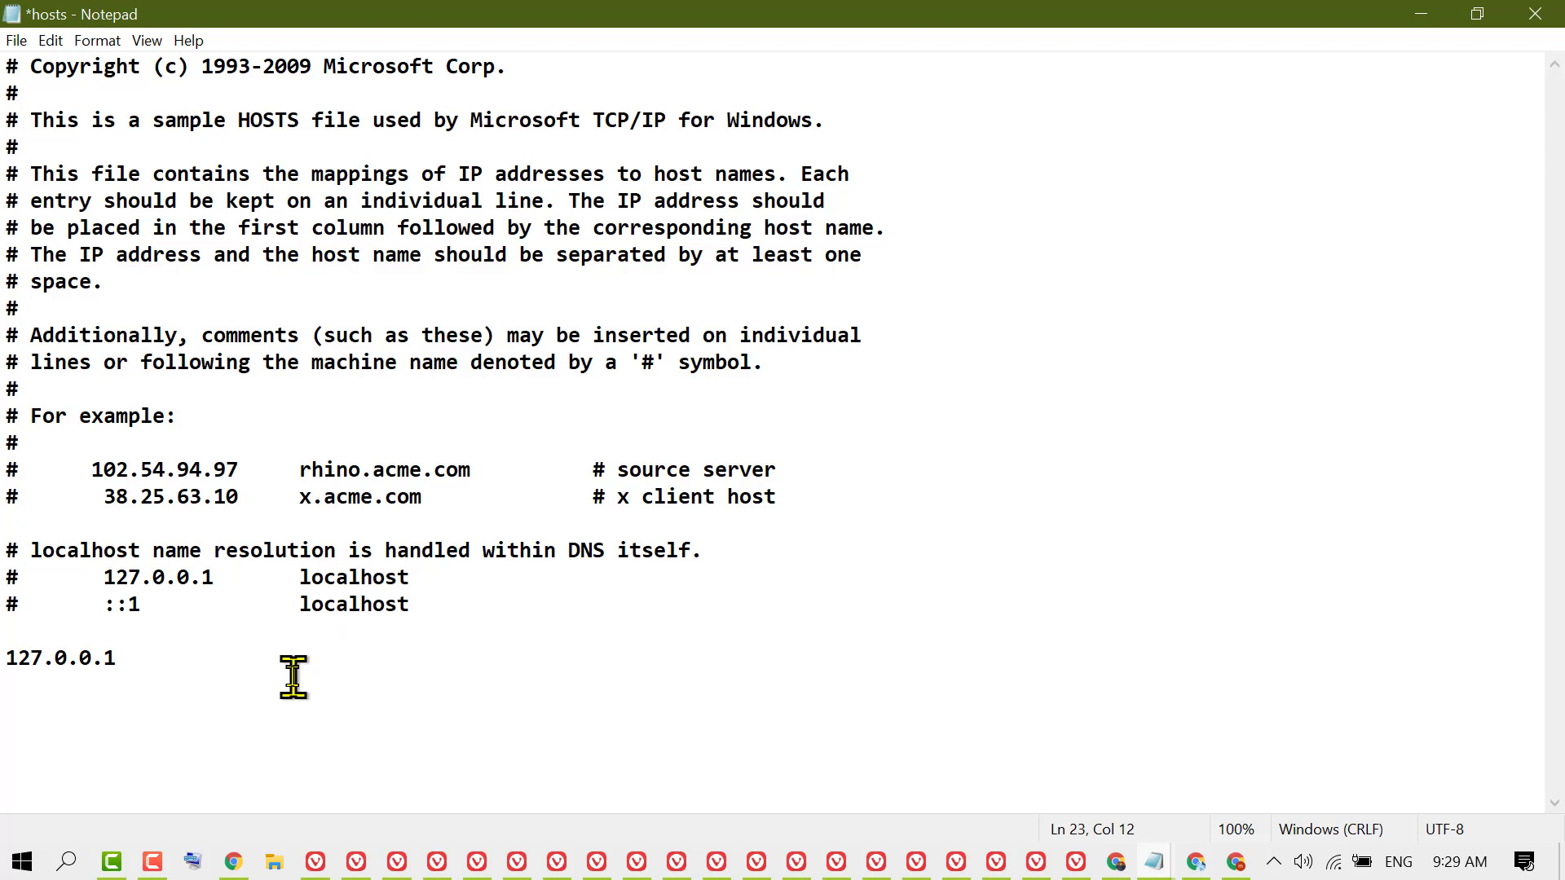
pyautogui.moveTo(723, 636)
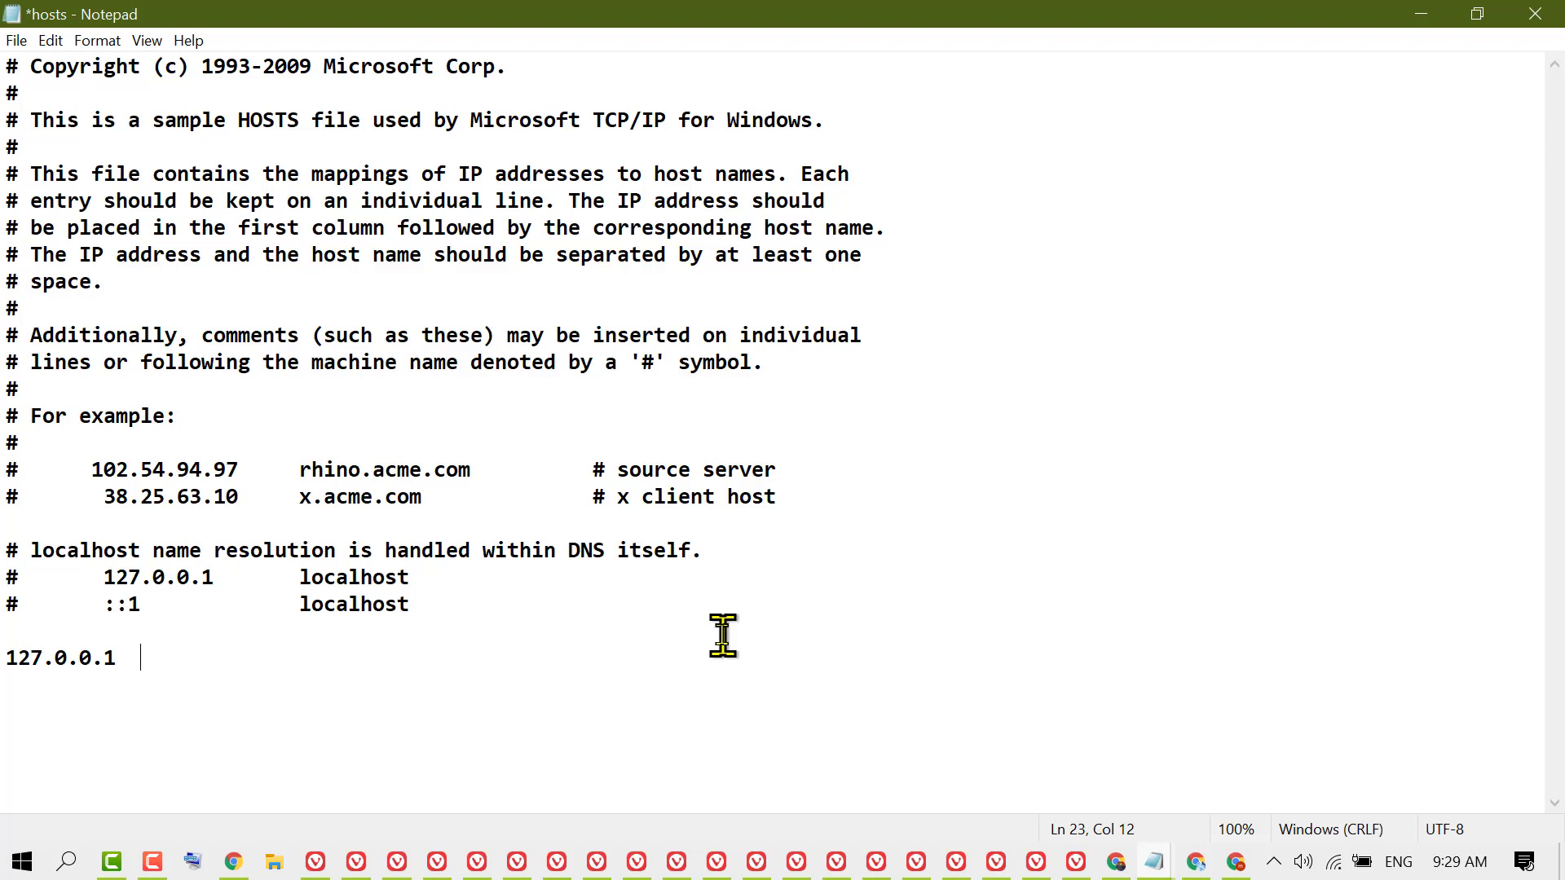
# Add facebook.com and twitter.com after 127.0.0.1 on that line.
pyautogui.write('facebo')
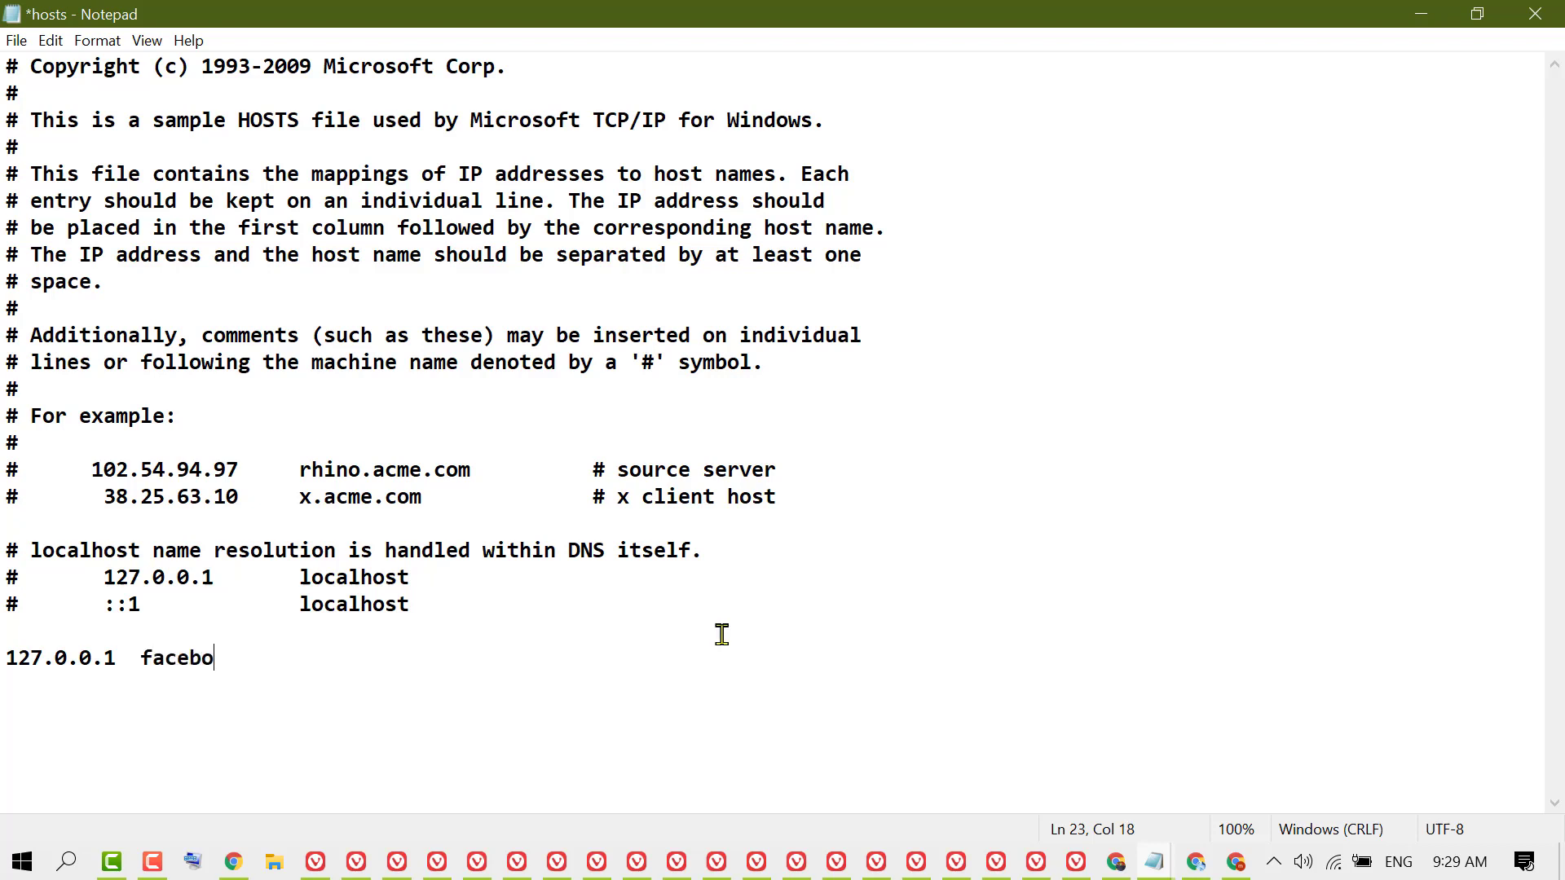
pyautogui.write('ok.co')
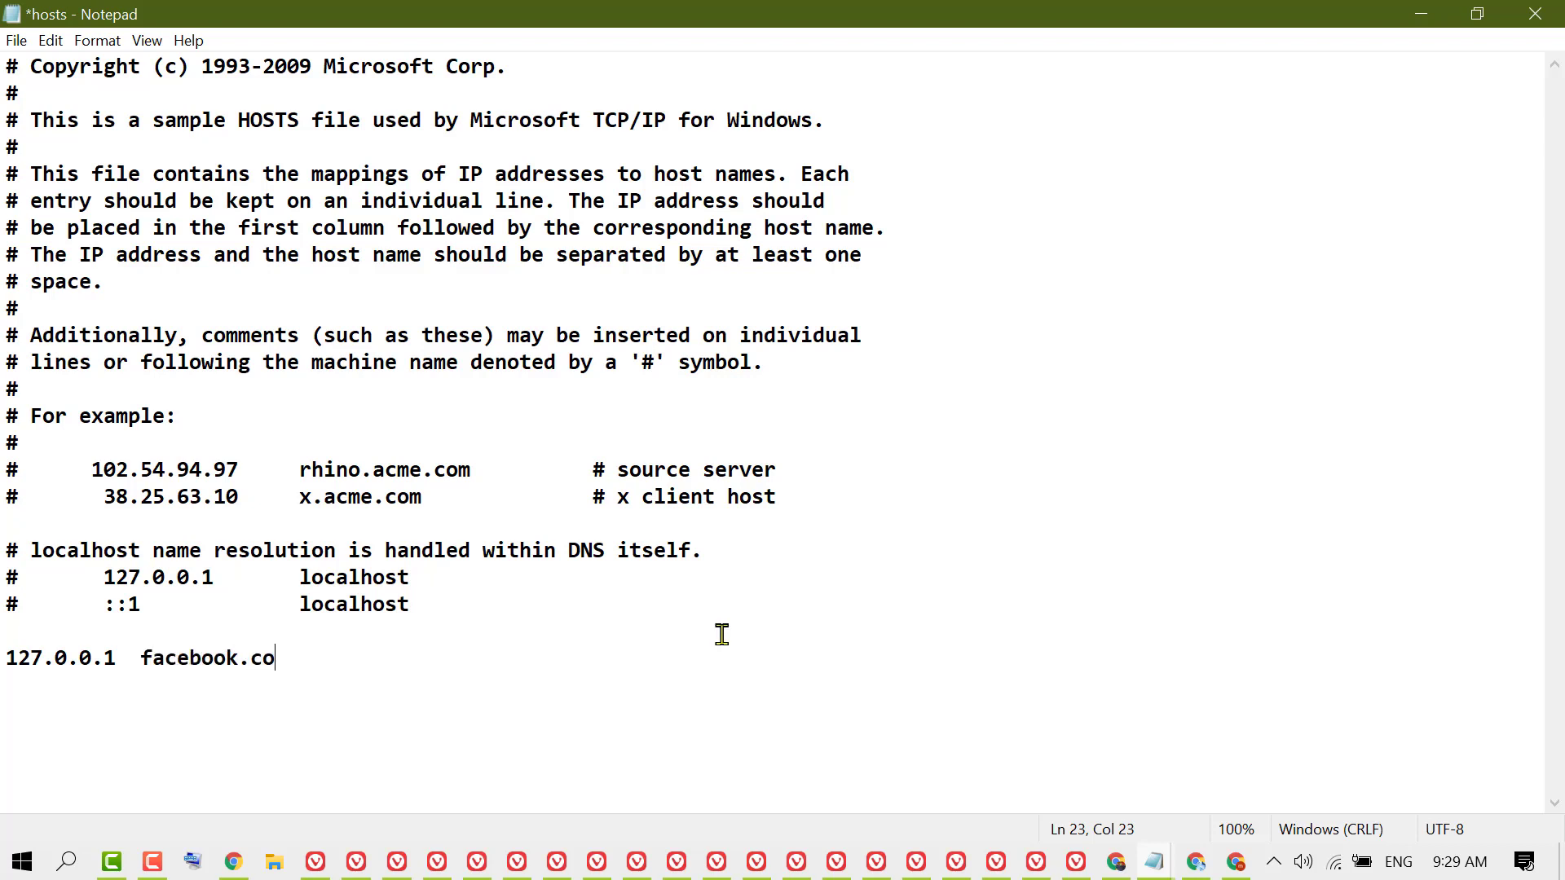
pyautogui.write('m')
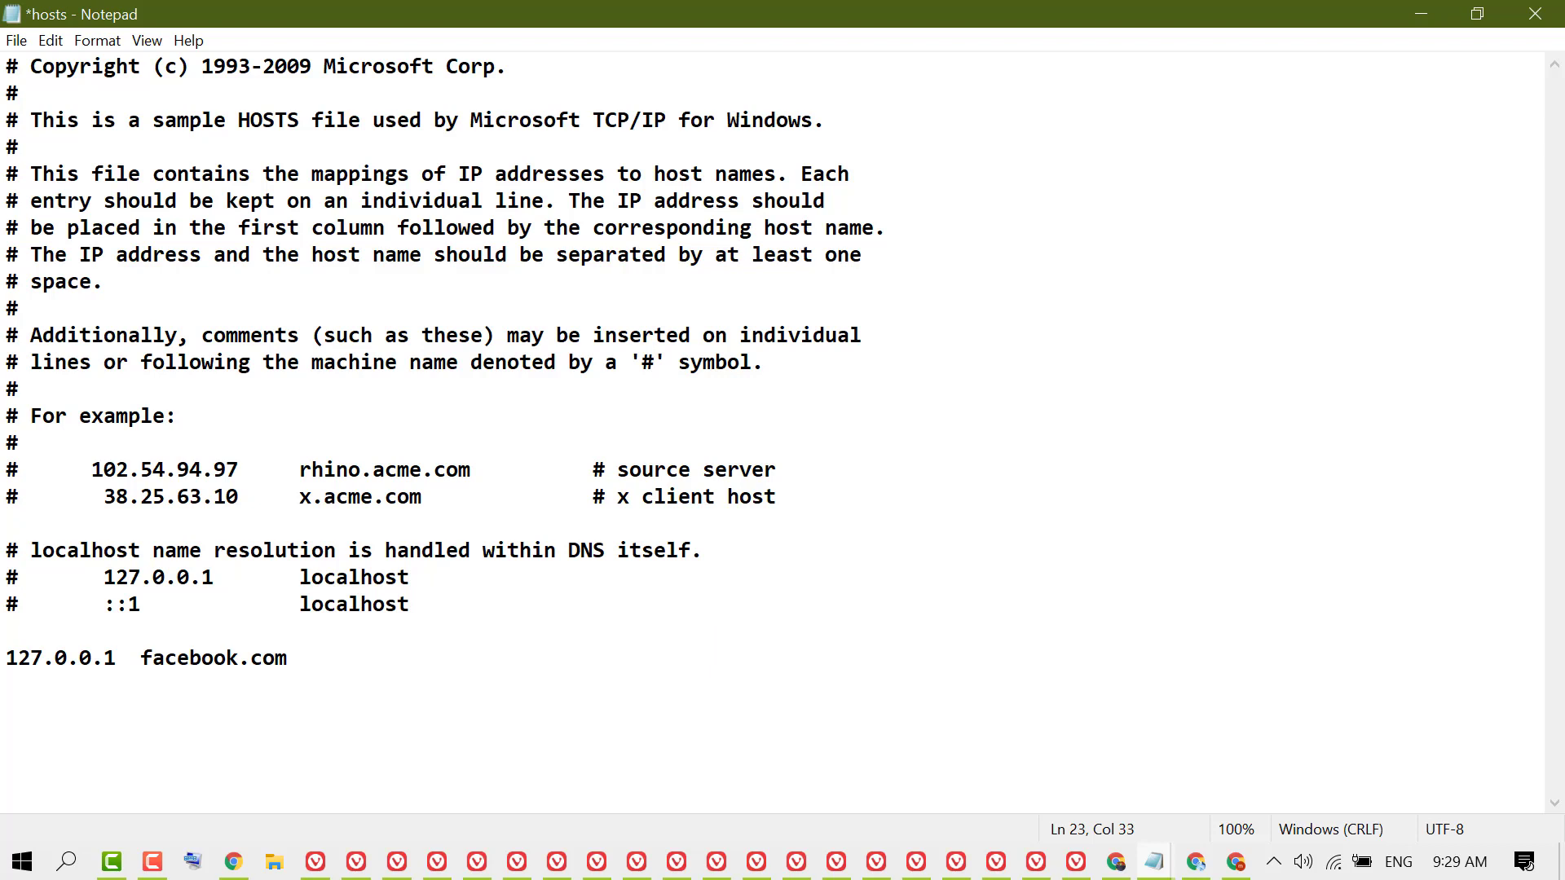
pyautogui.write('t')
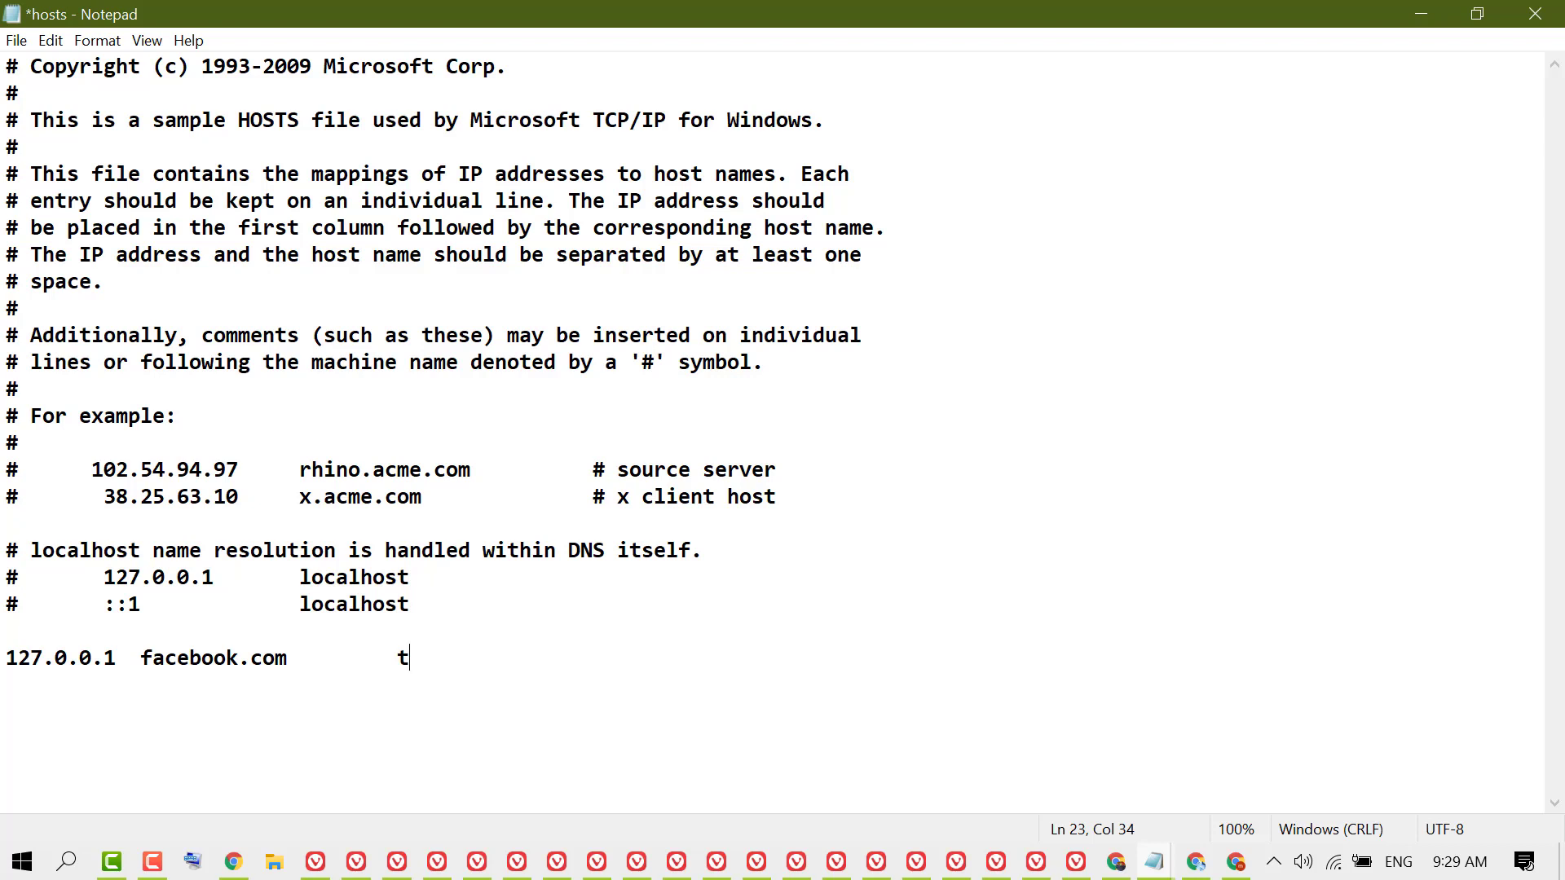
pyautogui.write('w')
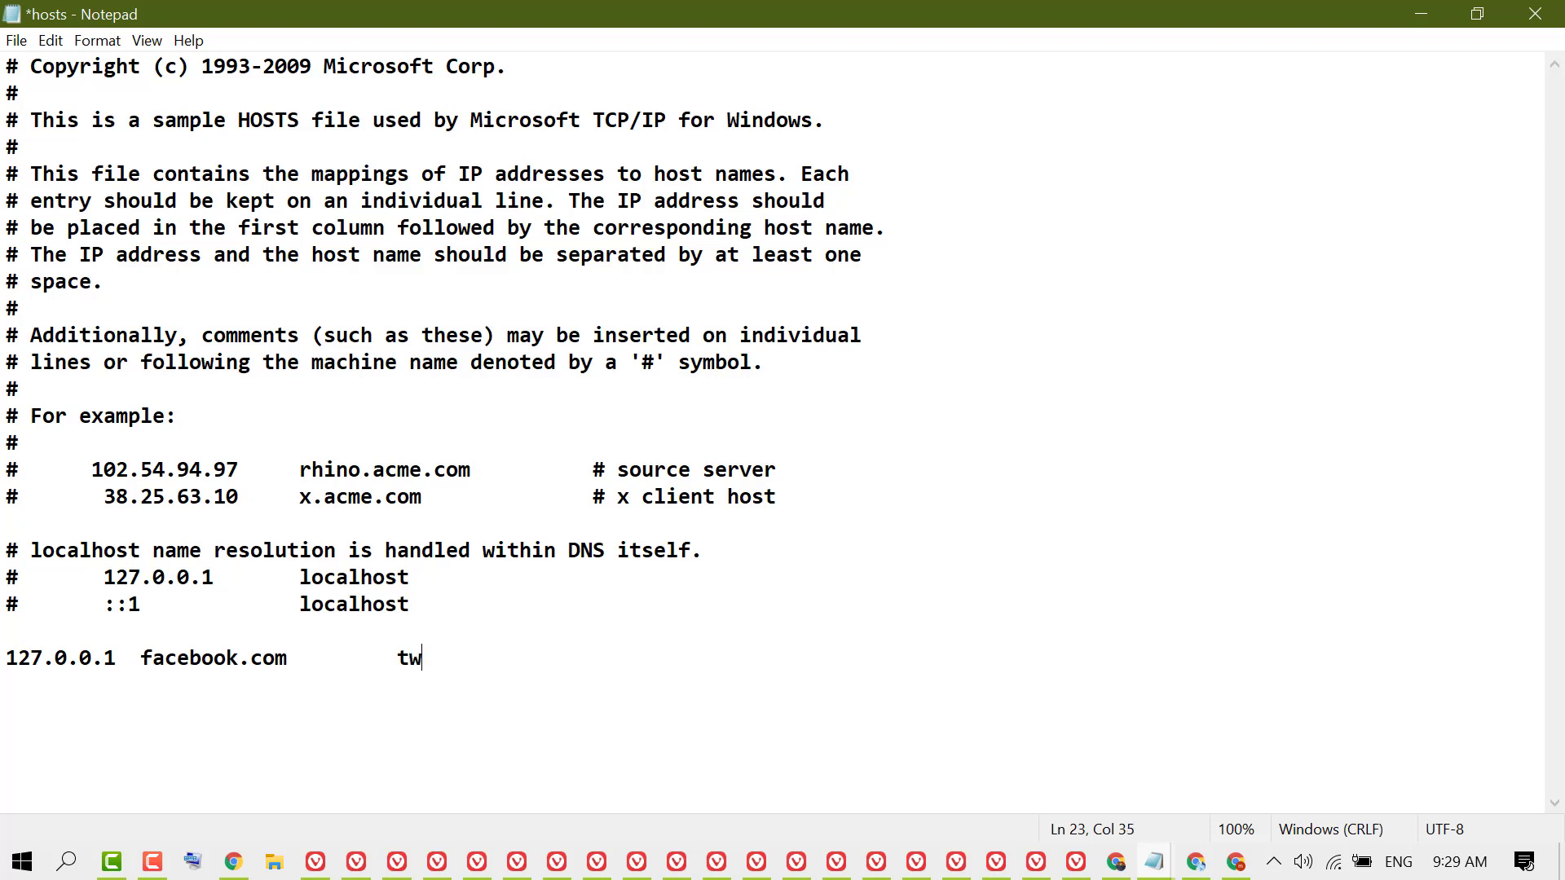
pyautogui.write('itter')
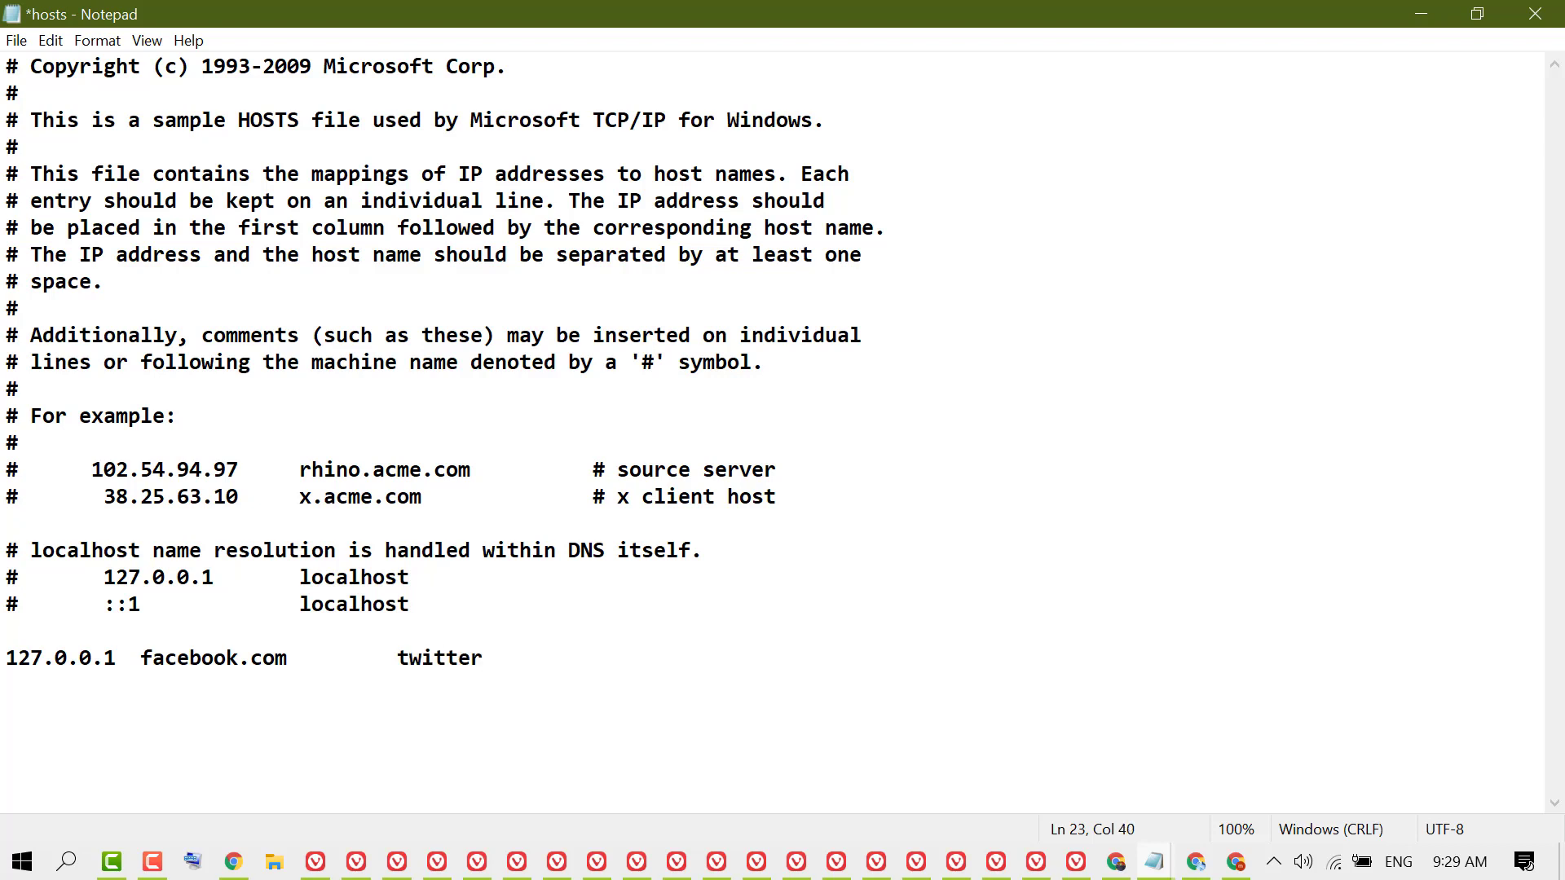
pyautogui.write('.com')
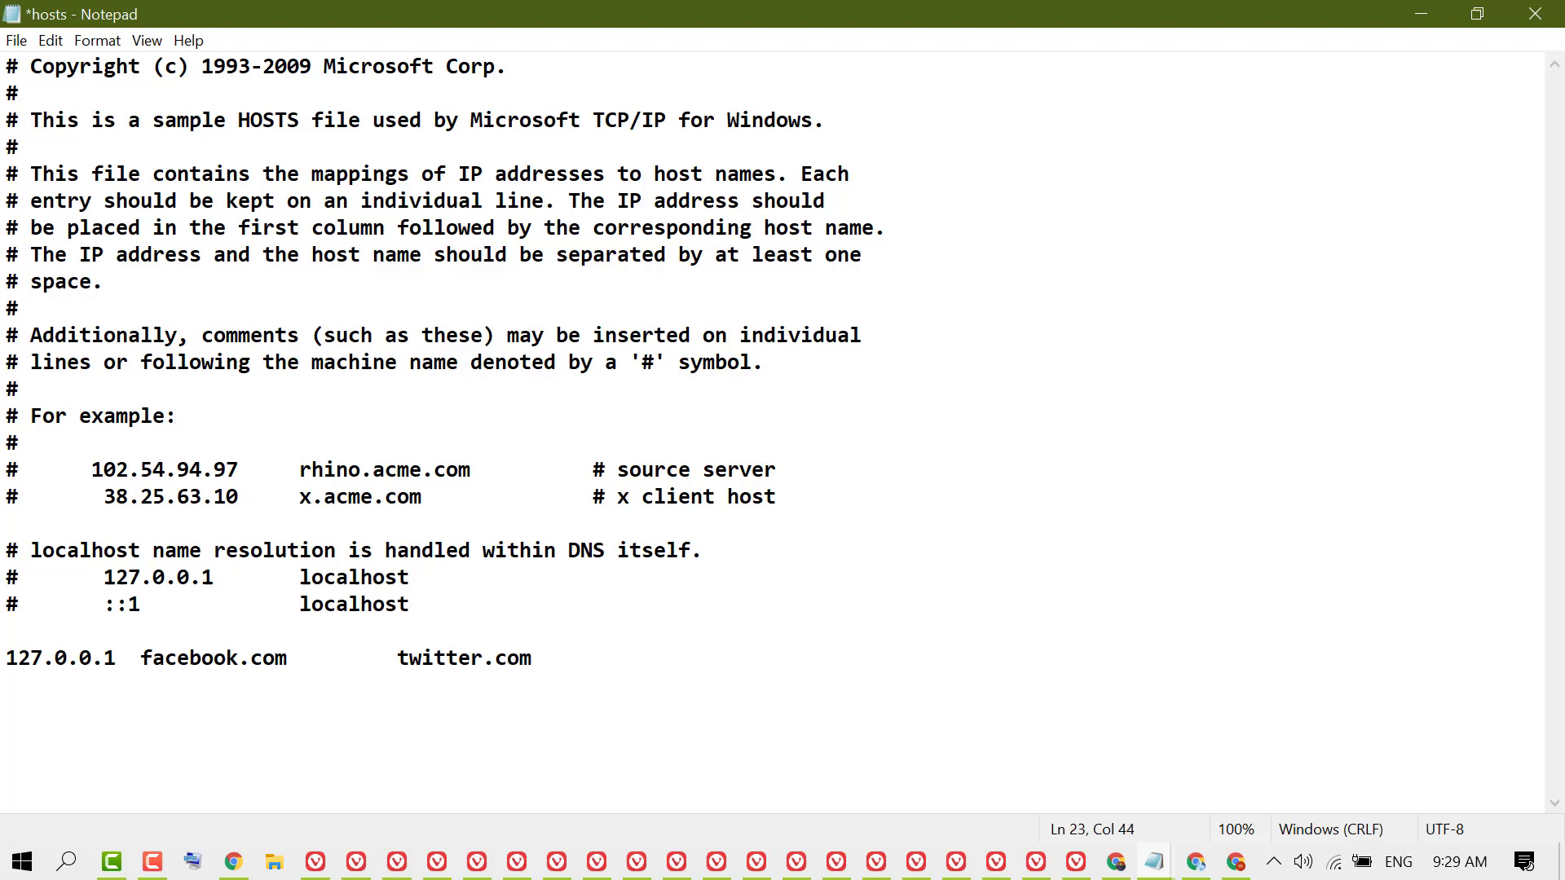
pyautogui.click(14, 40)
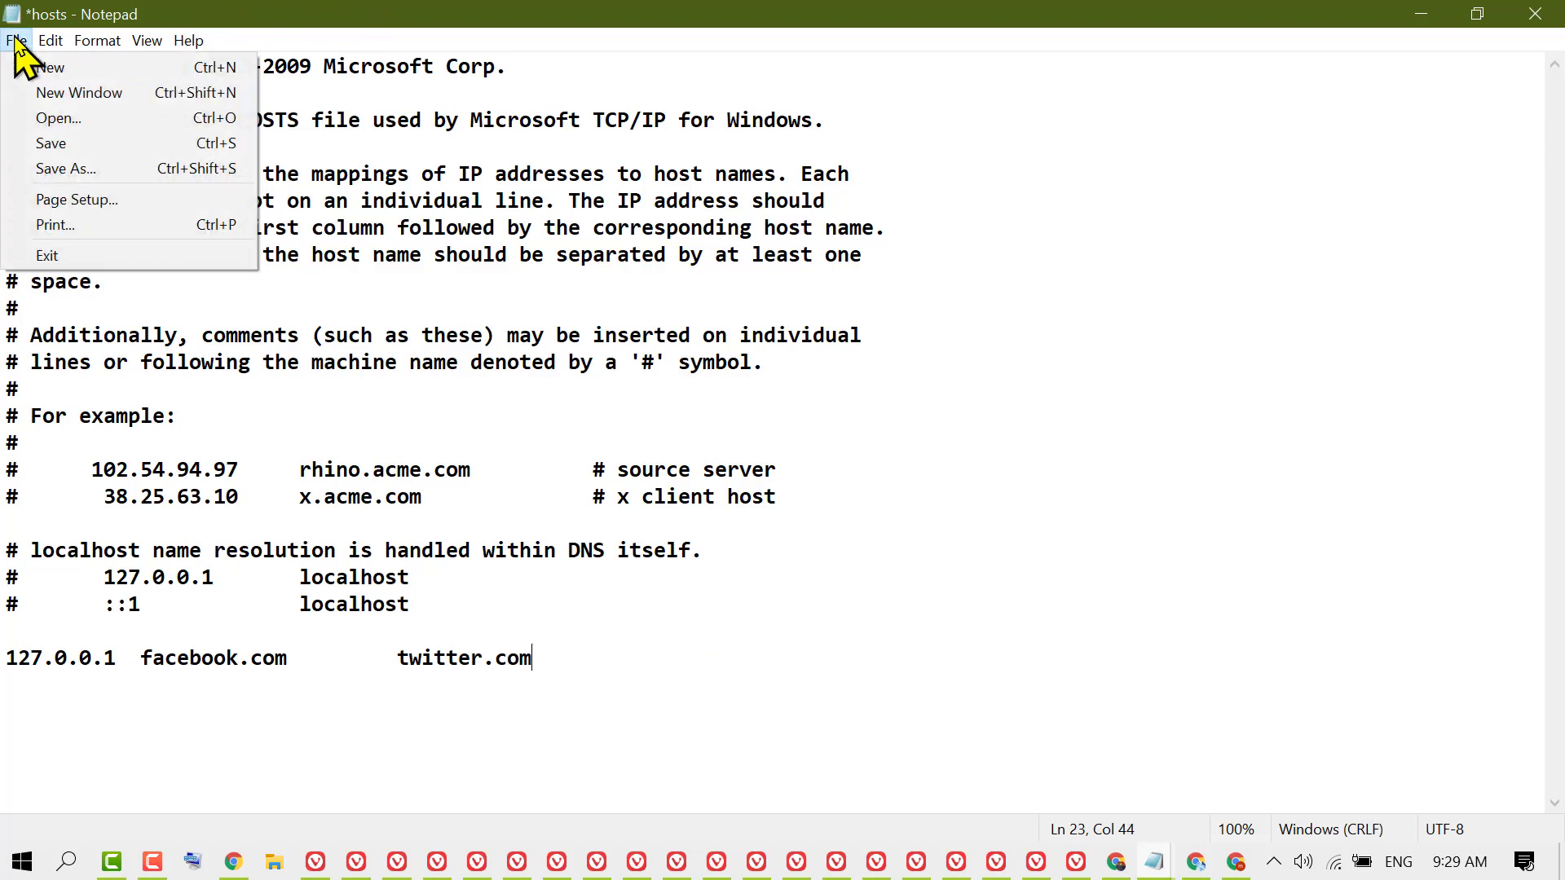
# Save the edited hosts file and close the Notepad window.
pyautogui.click(50, 143)
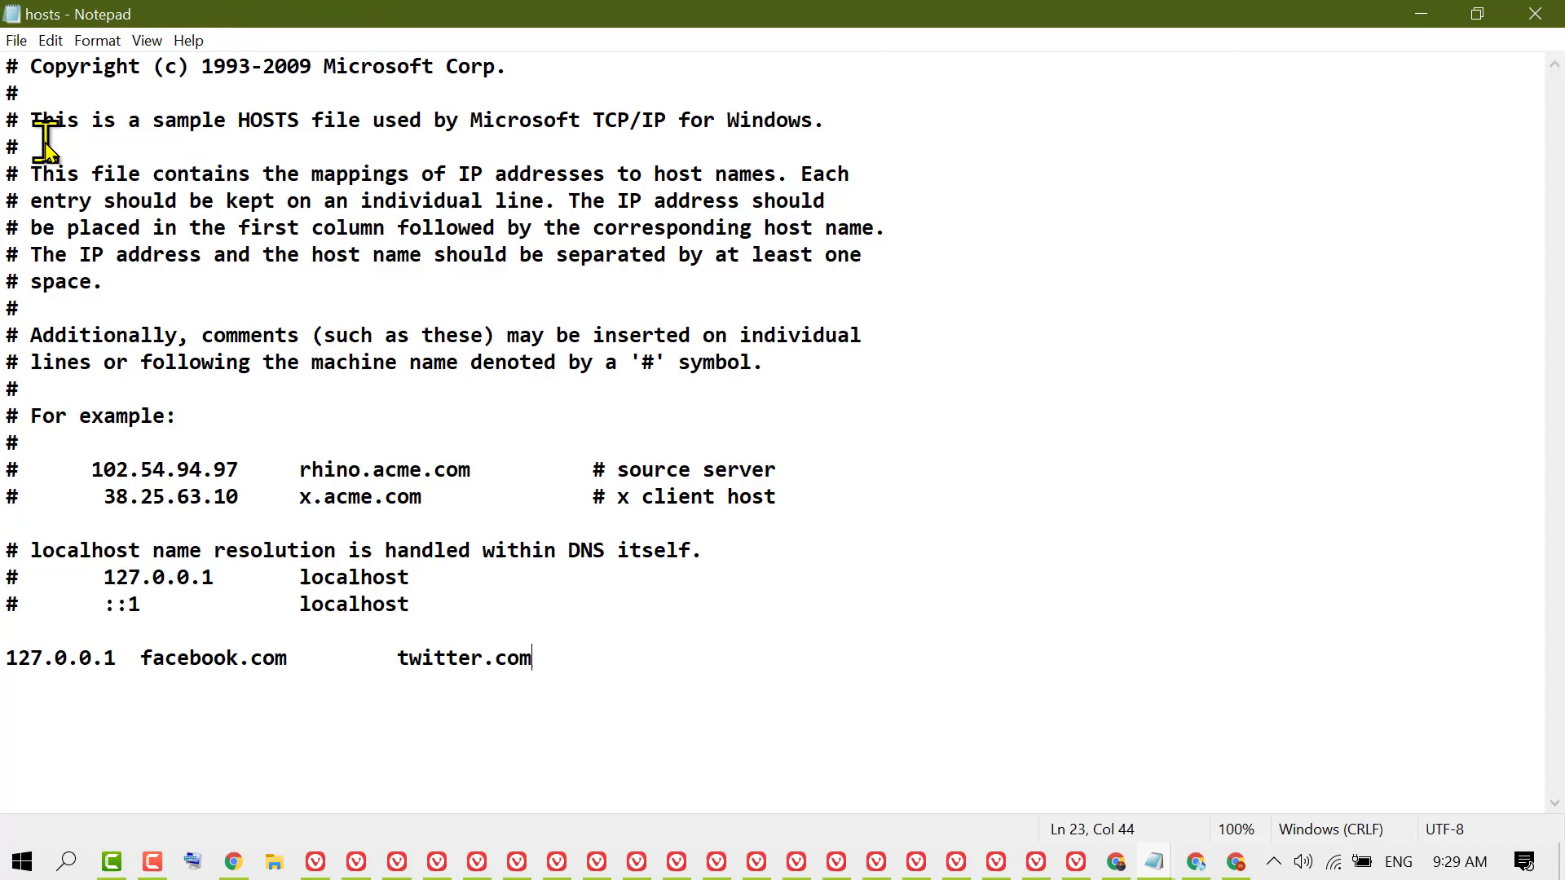
pyautogui.moveTo(1534, 14)
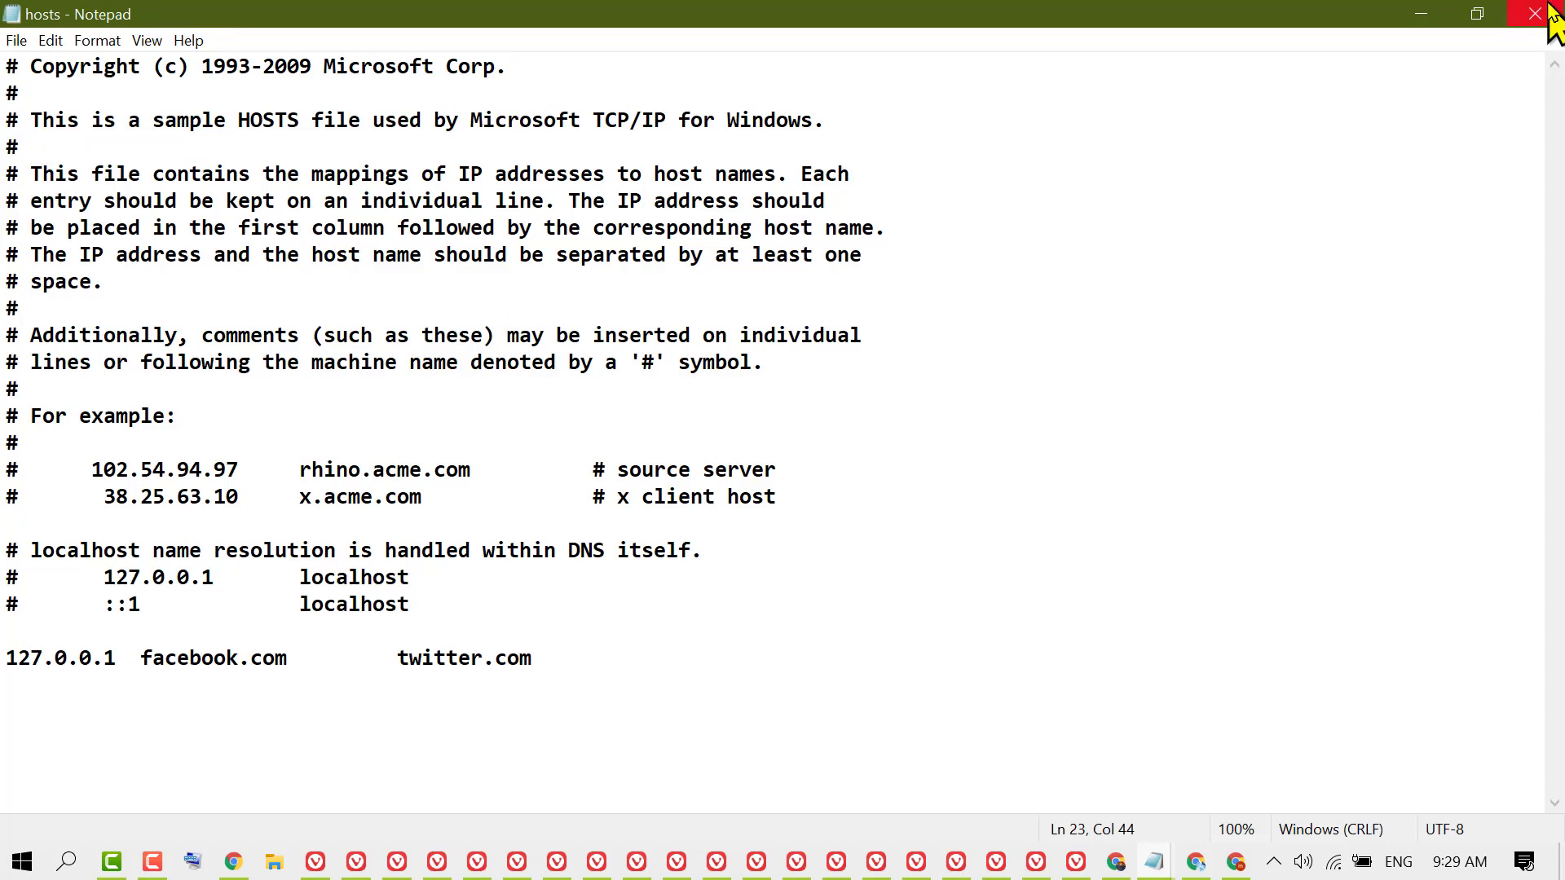
pyautogui.click(1535, 14)
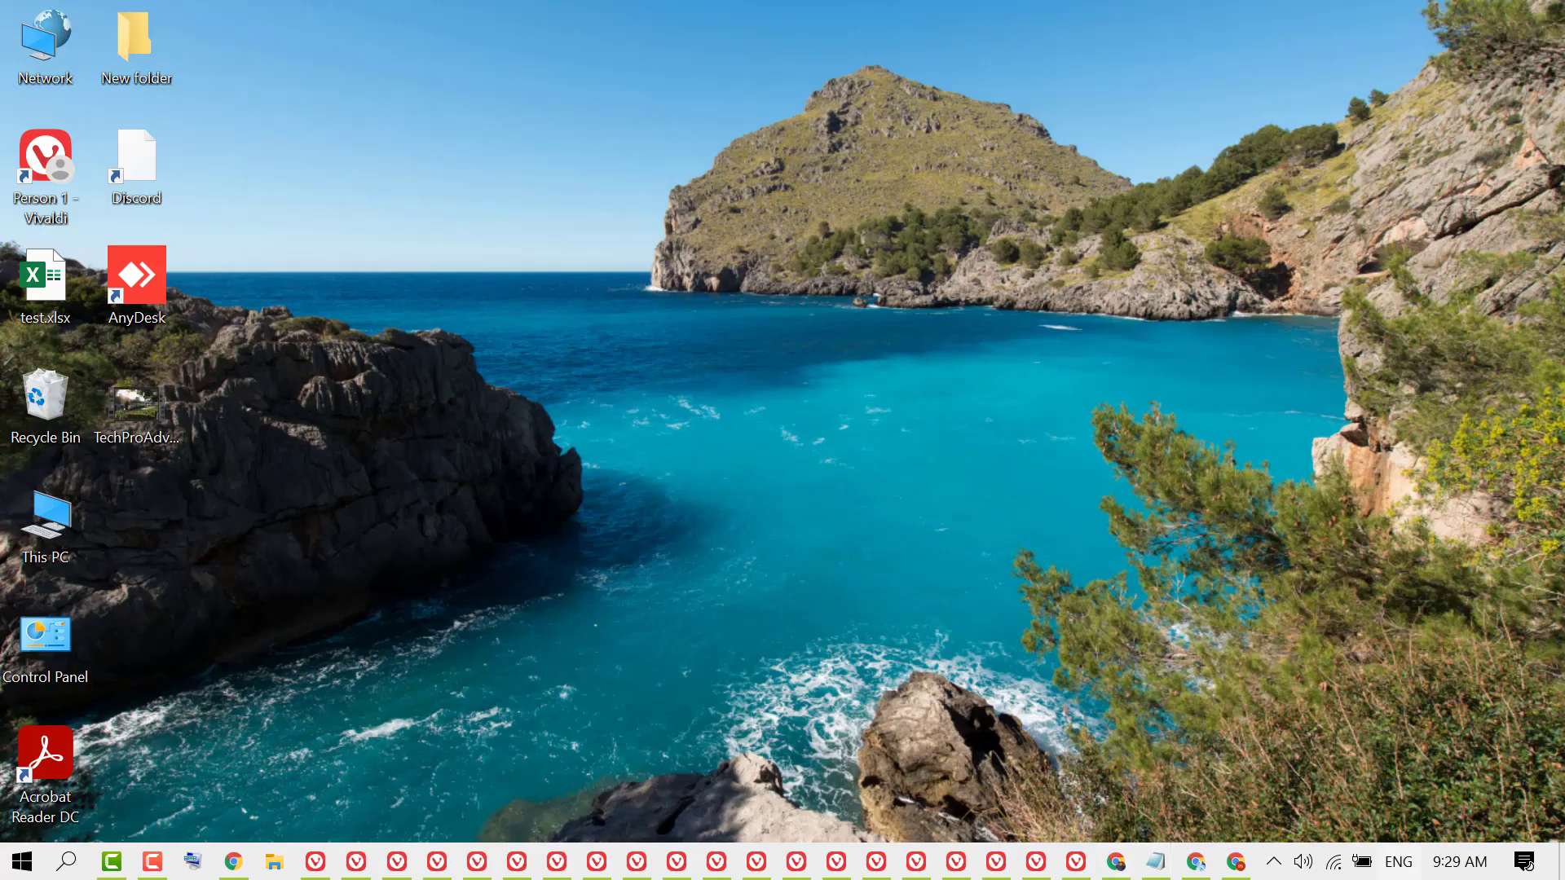